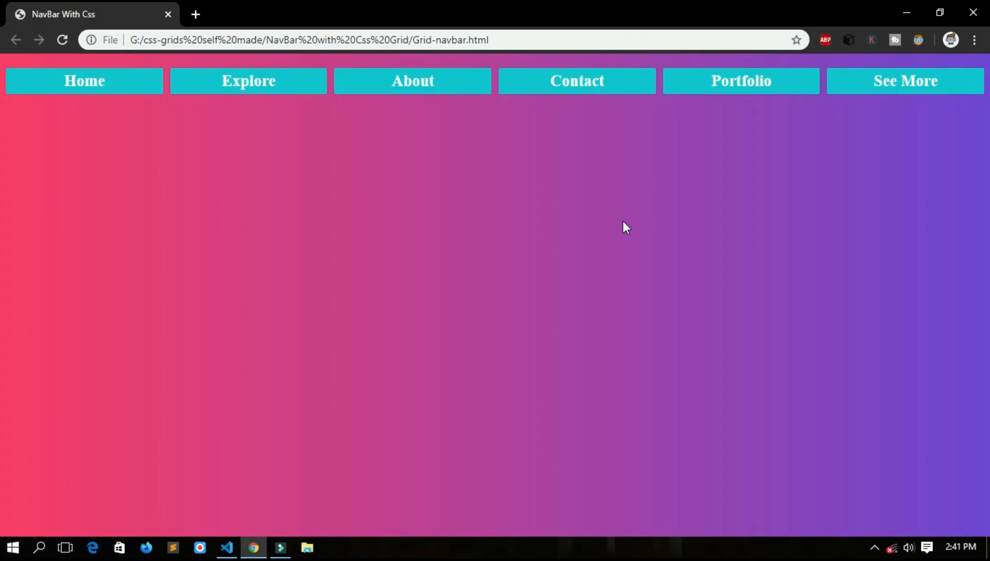
mouse_move(139, 148)
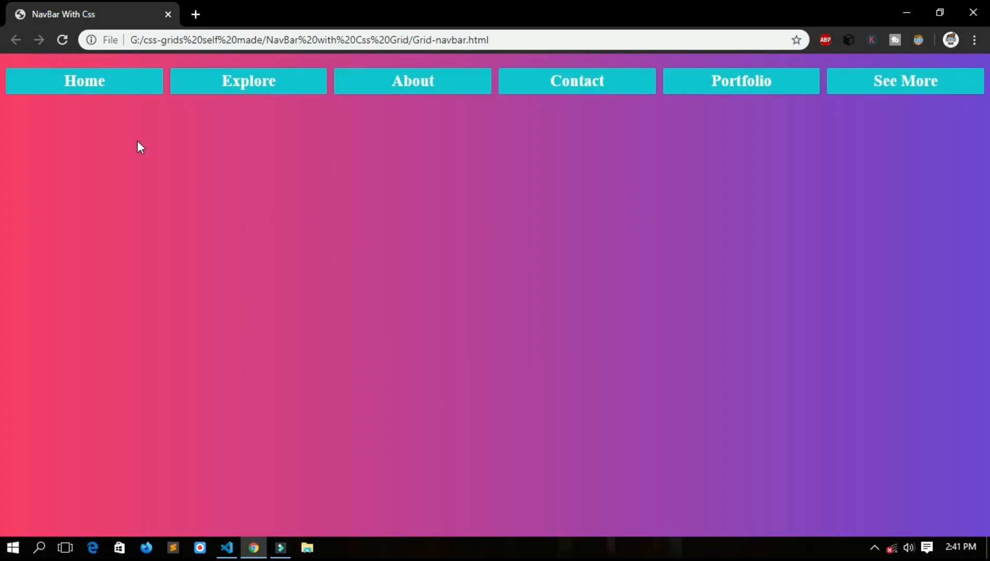
mouse_move(576, 84)
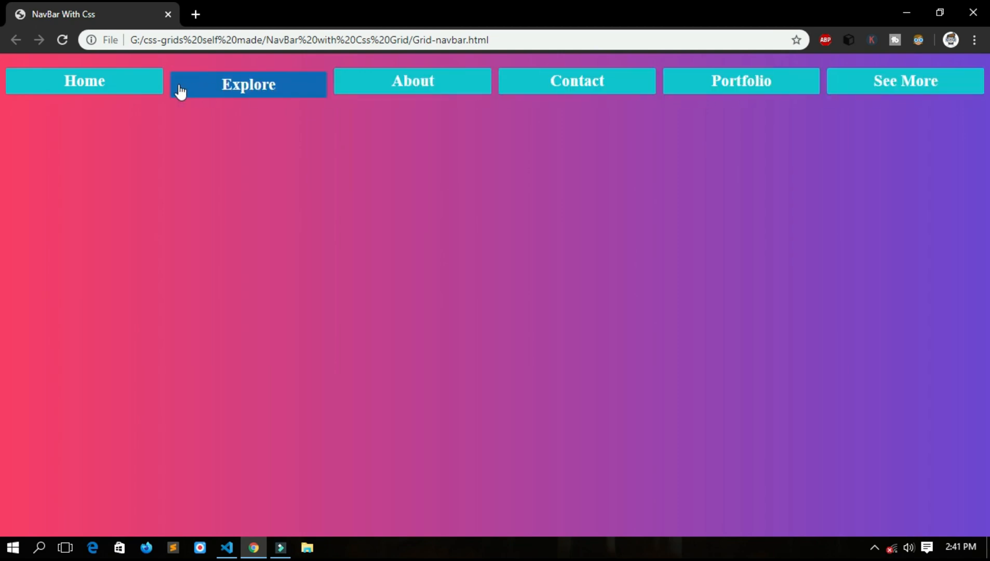
Step: Test the browser at narrow and full width, then bring up the HTML in the editor
click(939, 13)
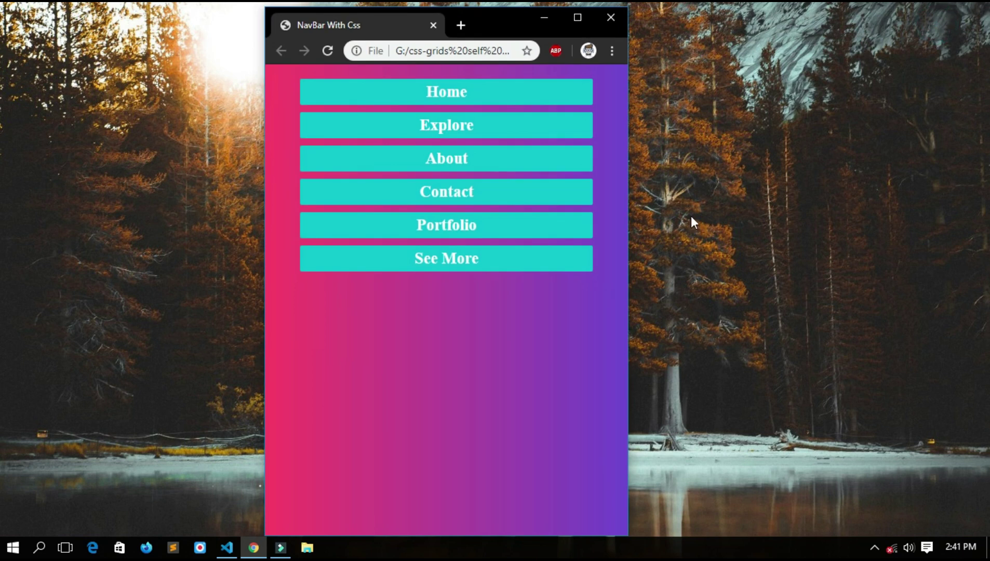
mouse_move(661, 242)
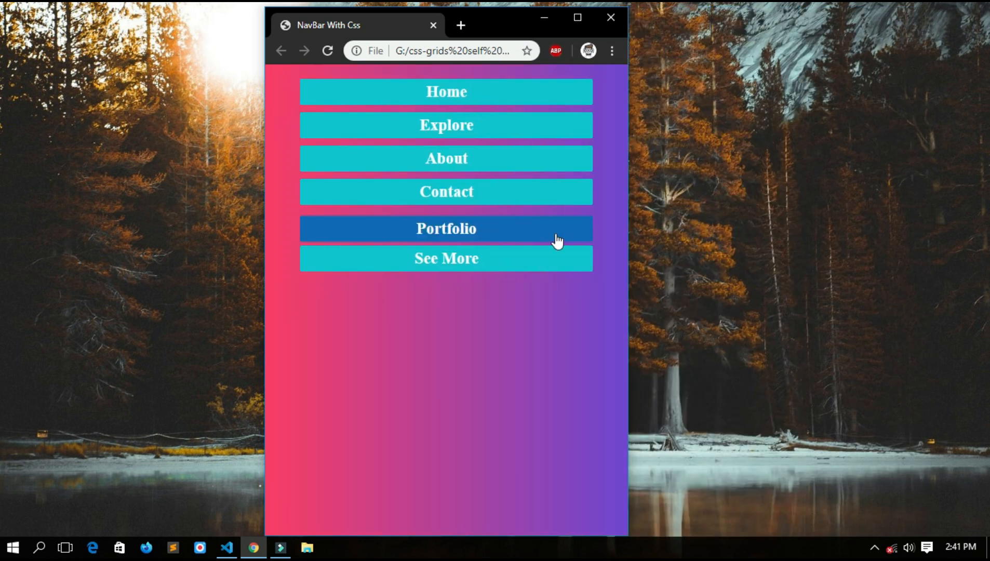
mouse_move(526, 211)
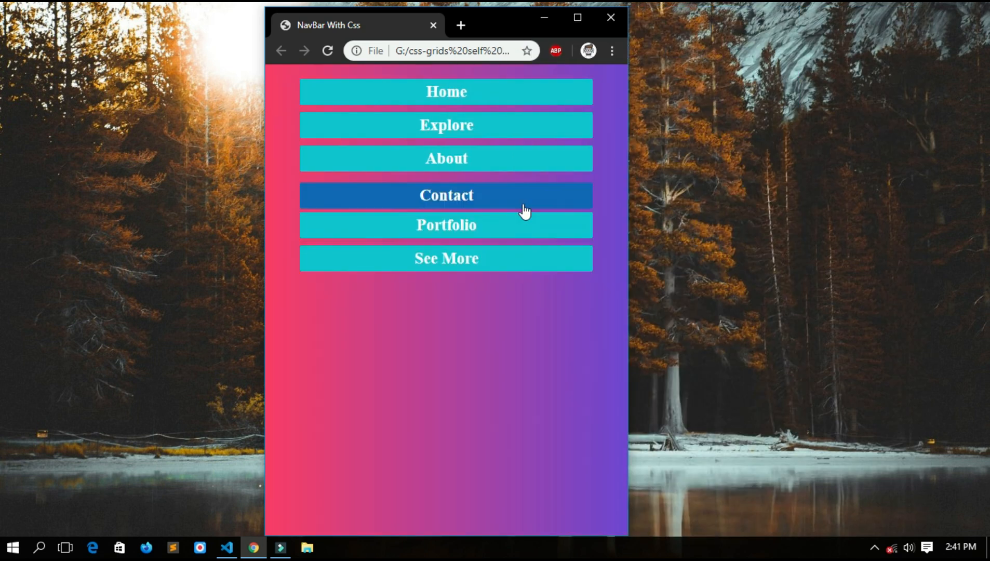
mouse_move(609, 102)
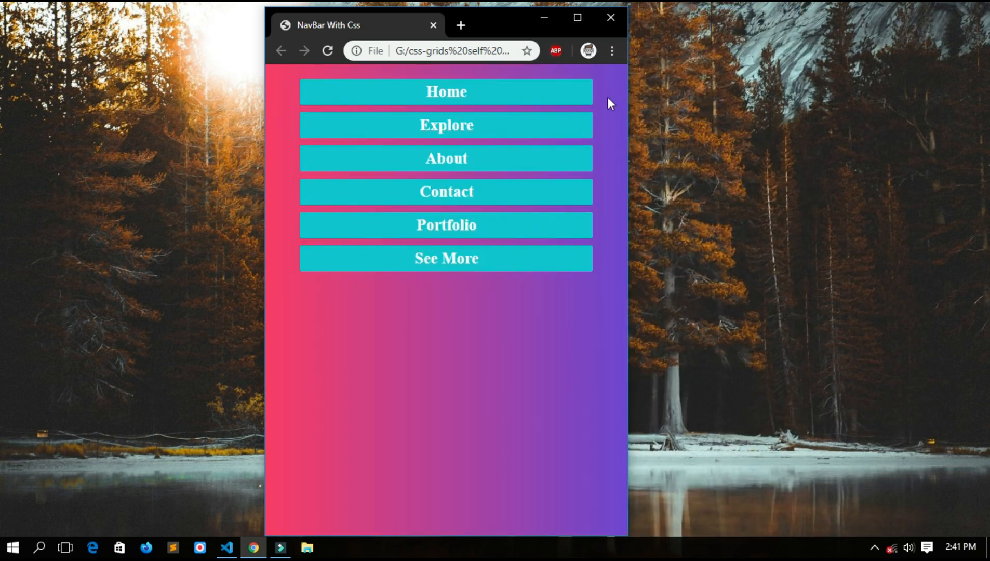
click(575, 18)
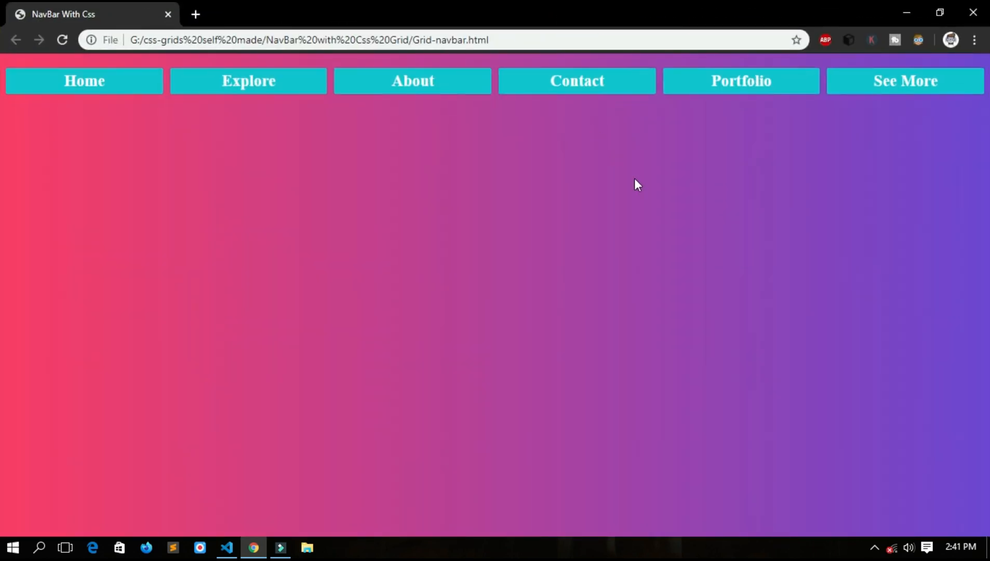
mouse_move(667, 188)
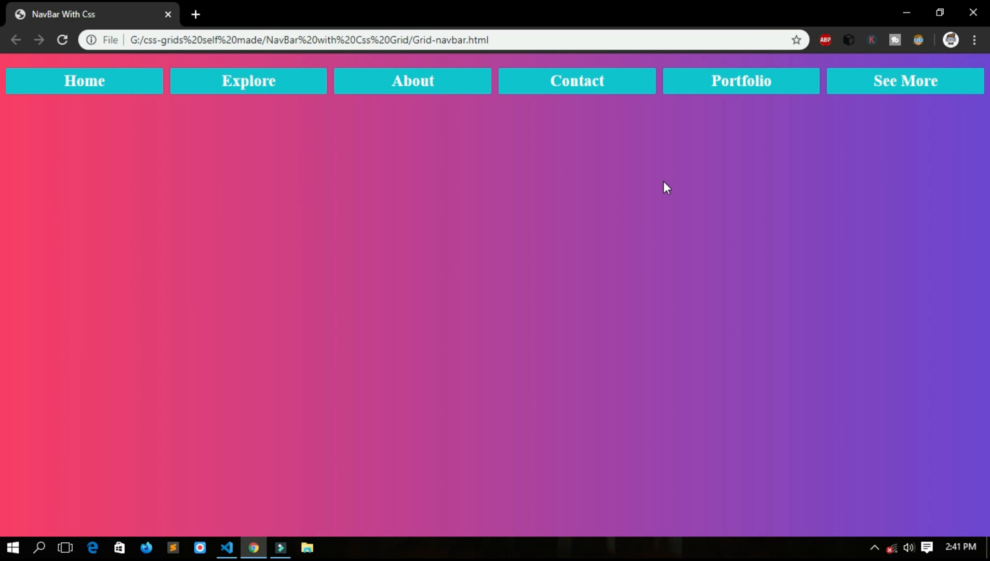
click(225, 548)
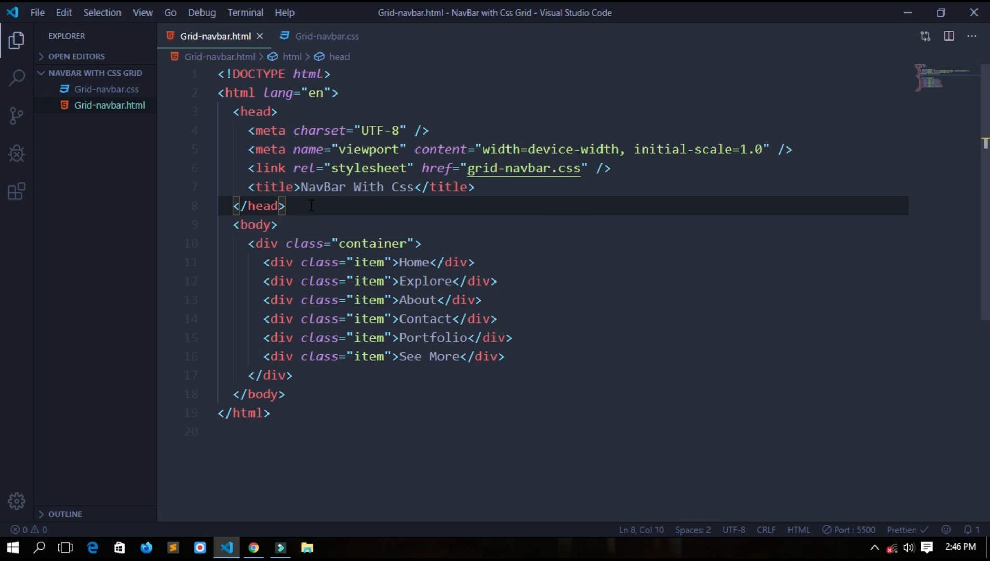
mouse_move(288, 284)
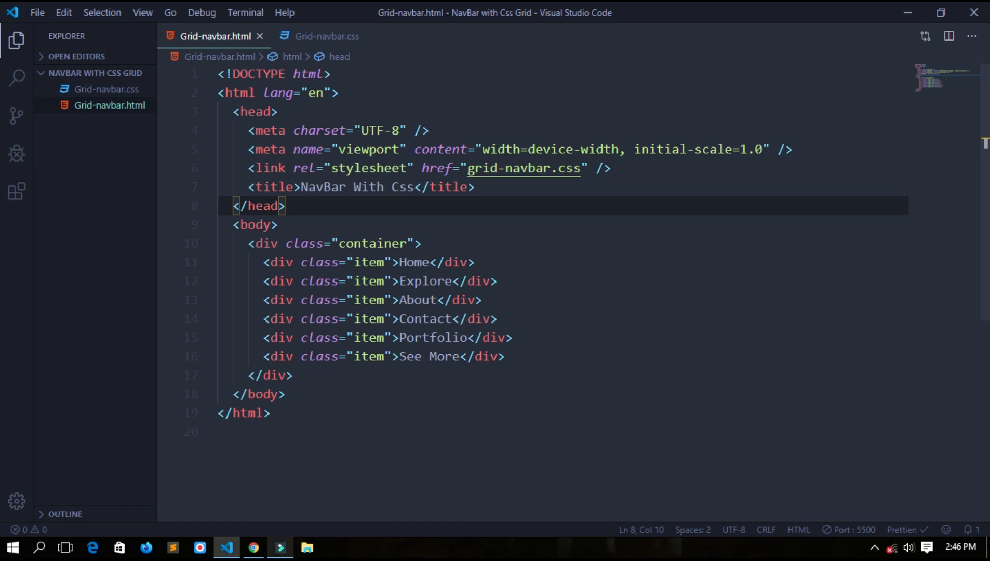
Step: Preview the unstyled live page in Chrome, then switch to the Grid-navbar.css stylesheet
click(252, 547)
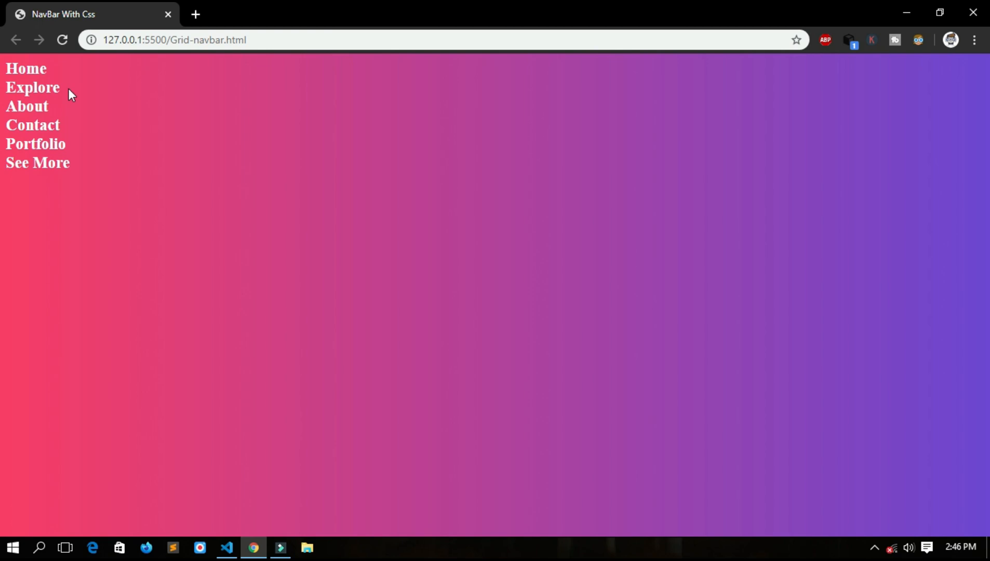
mouse_move(192, 507)
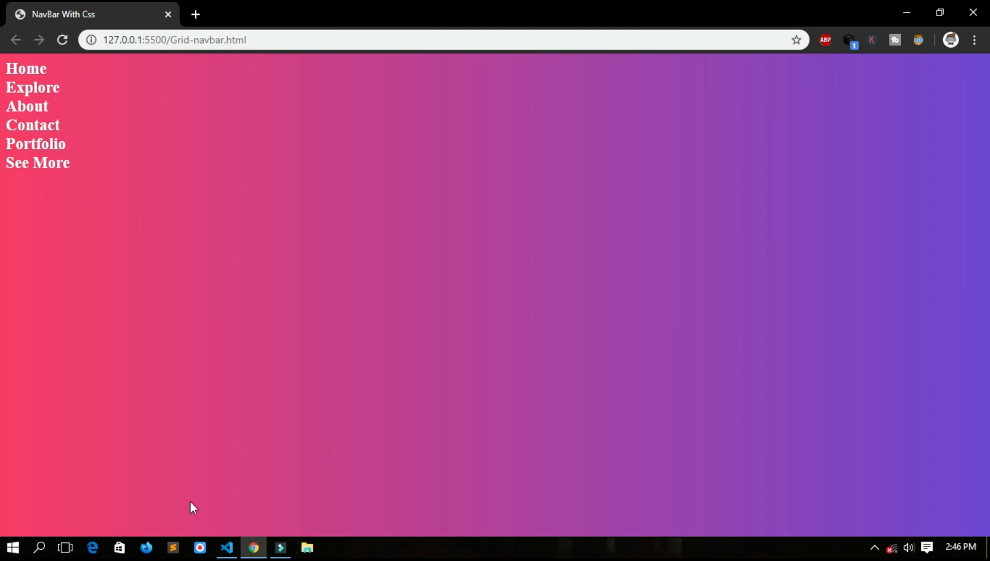
click(226, 547)
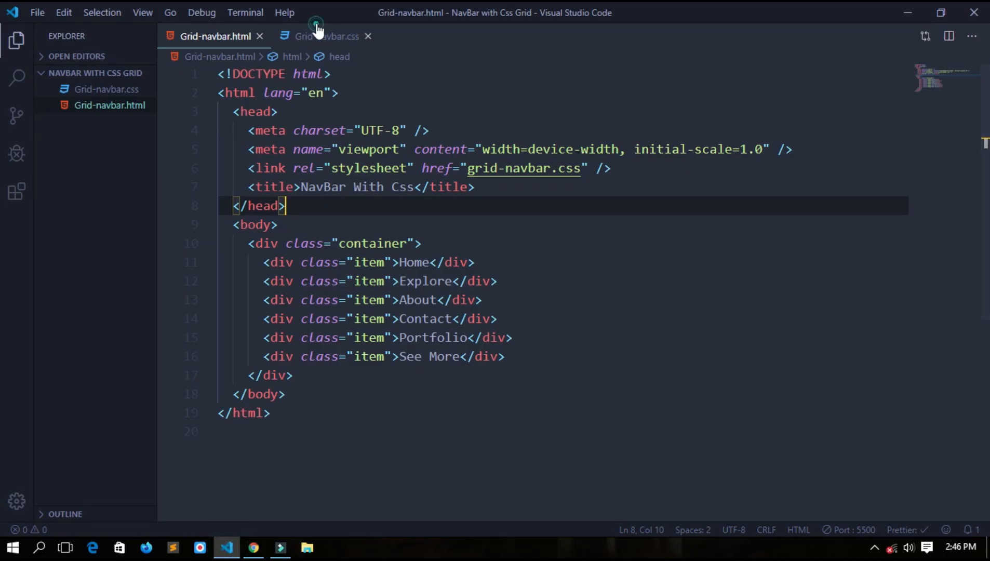
click(323, 37)
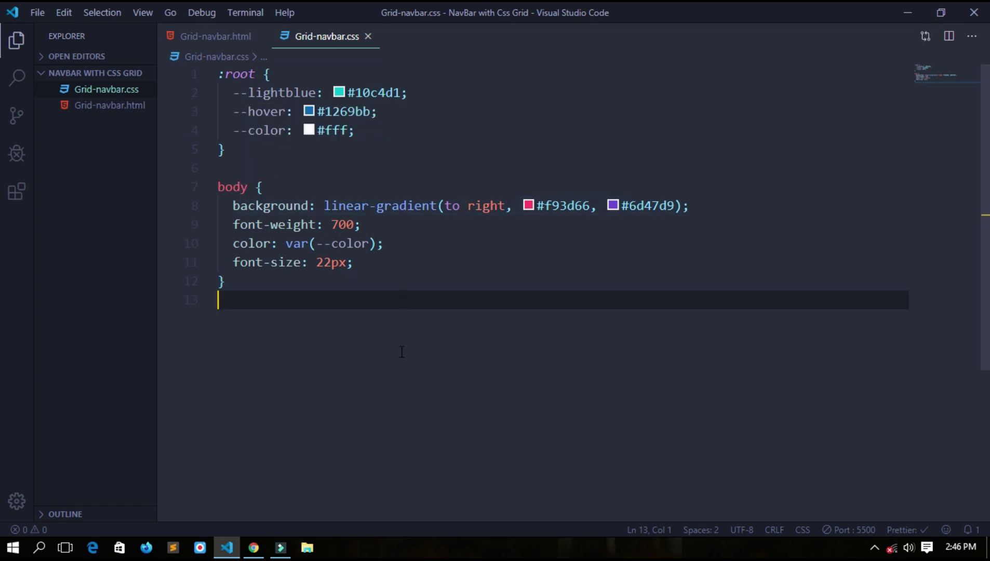
mouse_move(402, 397)
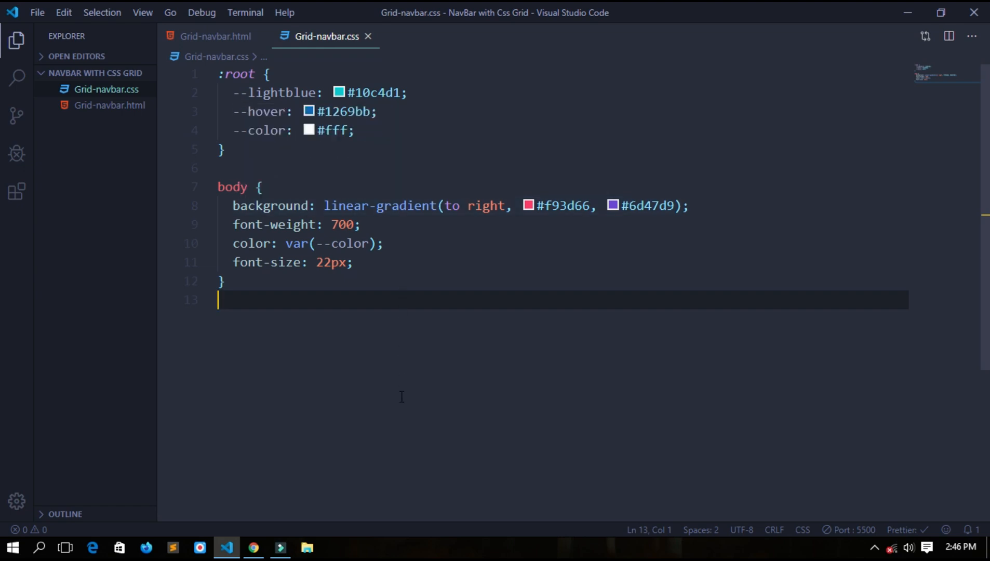
mouse_move(429, 78)
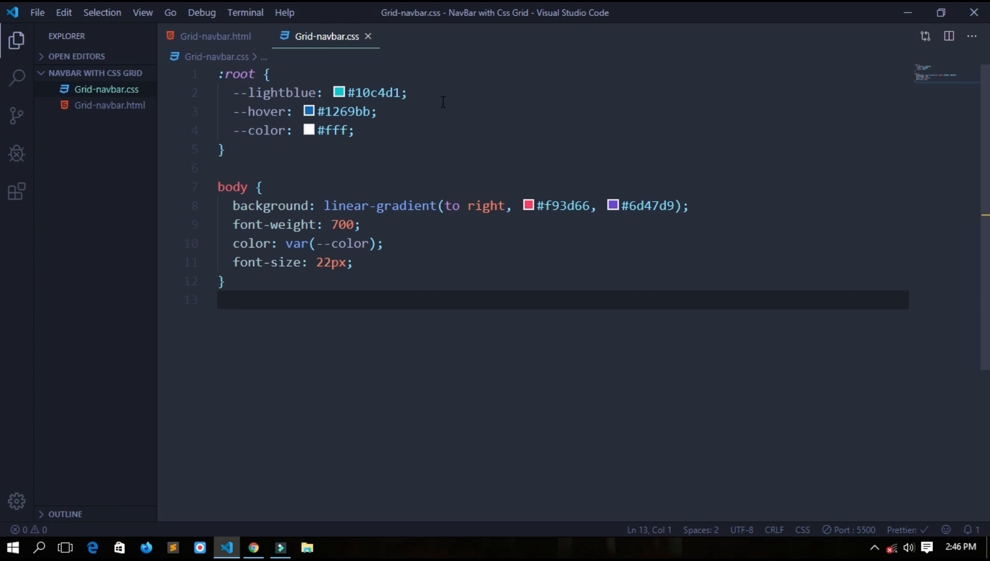
Step: Inspect the colour variable swatches, dismiss the preview and start a new line after the body rule
click(218, 299)
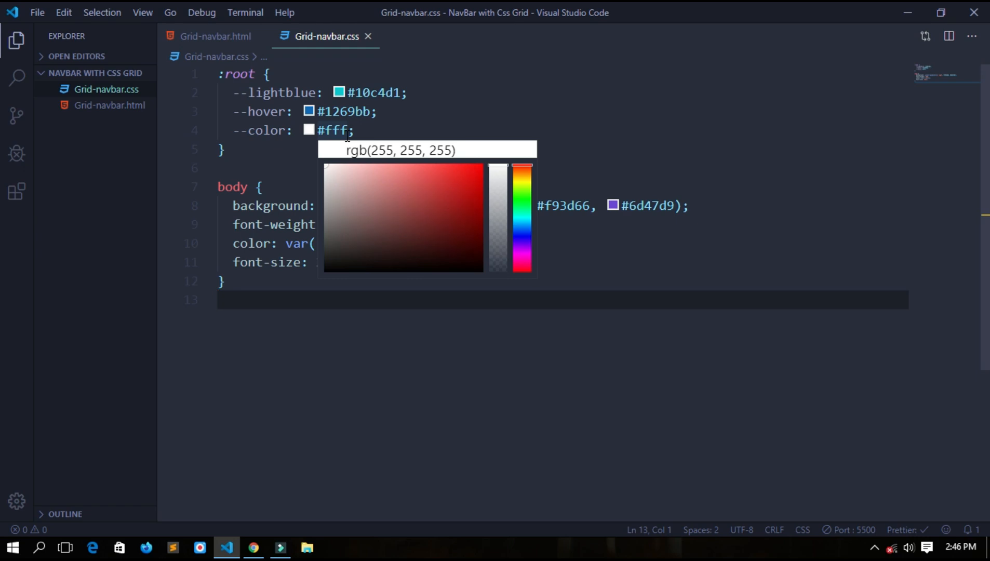
click(334, 299)
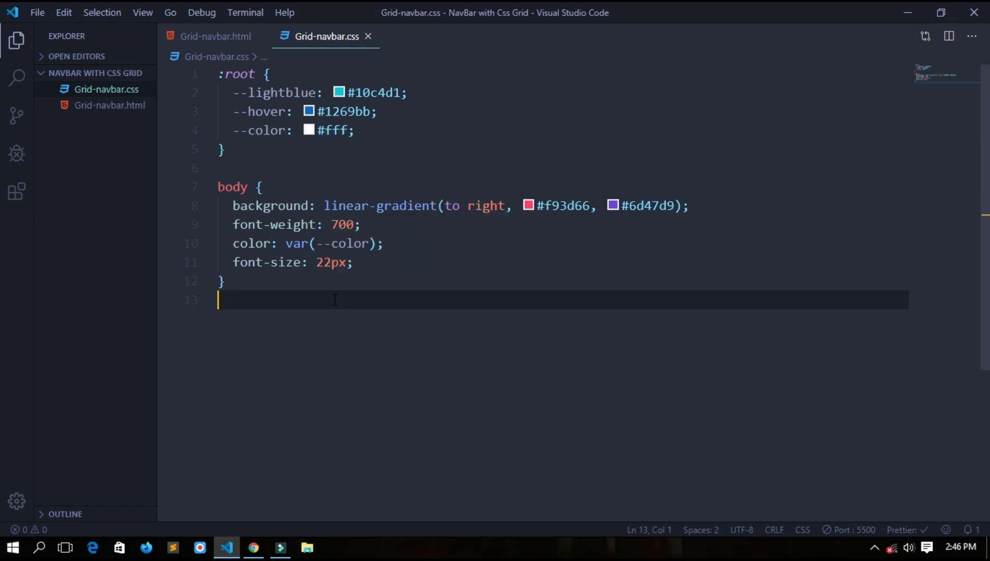
mouse_move(403, 246)
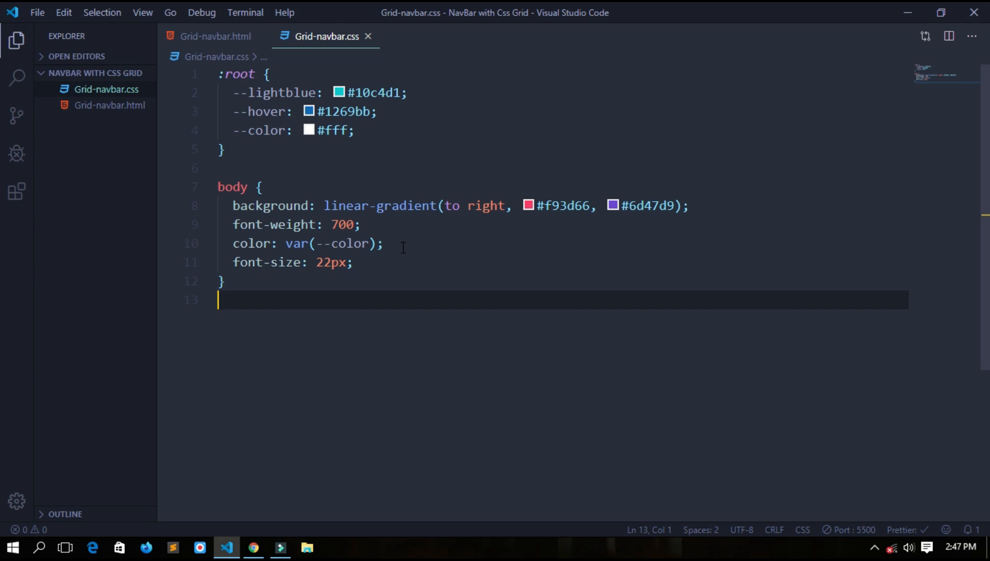
mouse_move(403, 325)
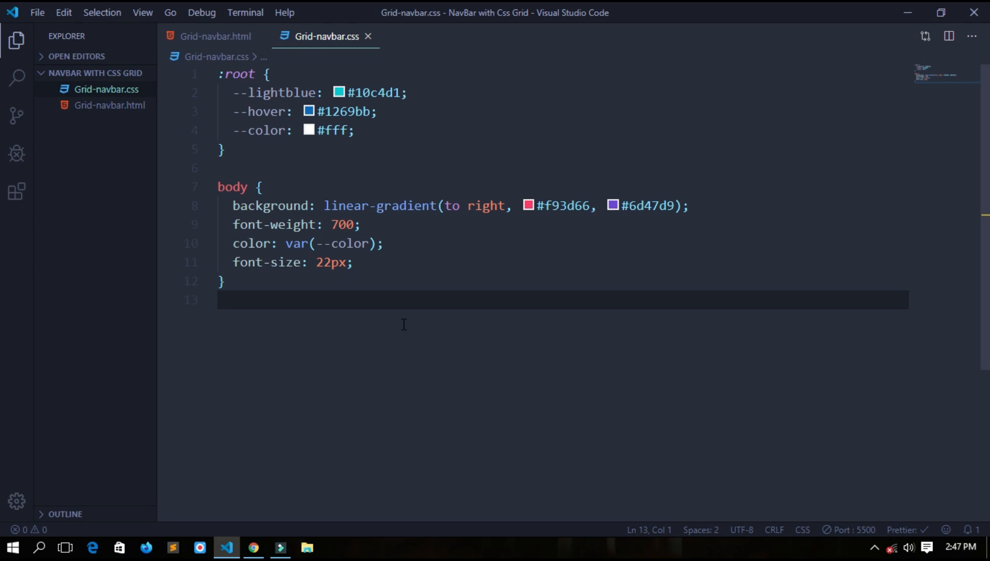
key(enter)
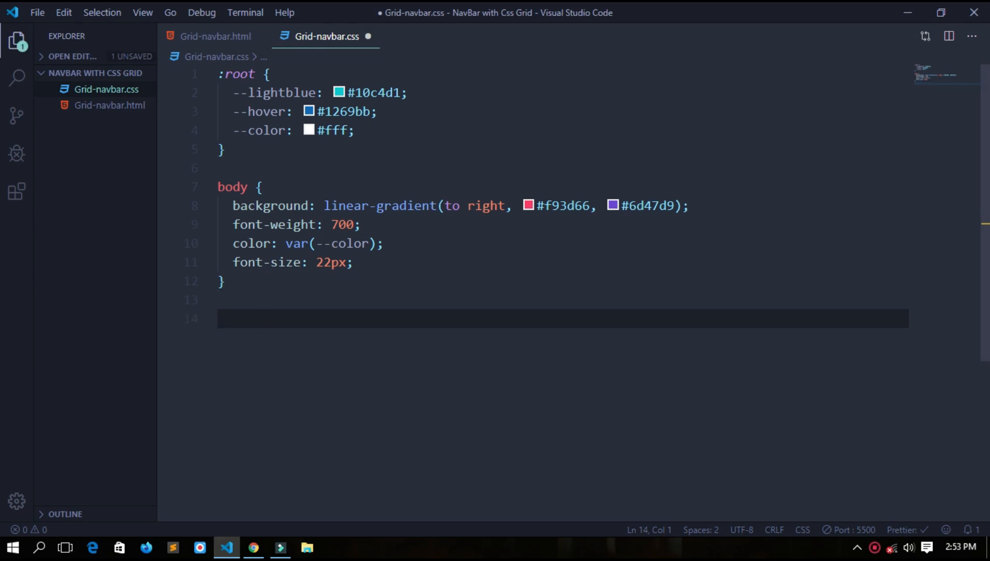
Step: Create a .container rule with display: grid
text(.con)
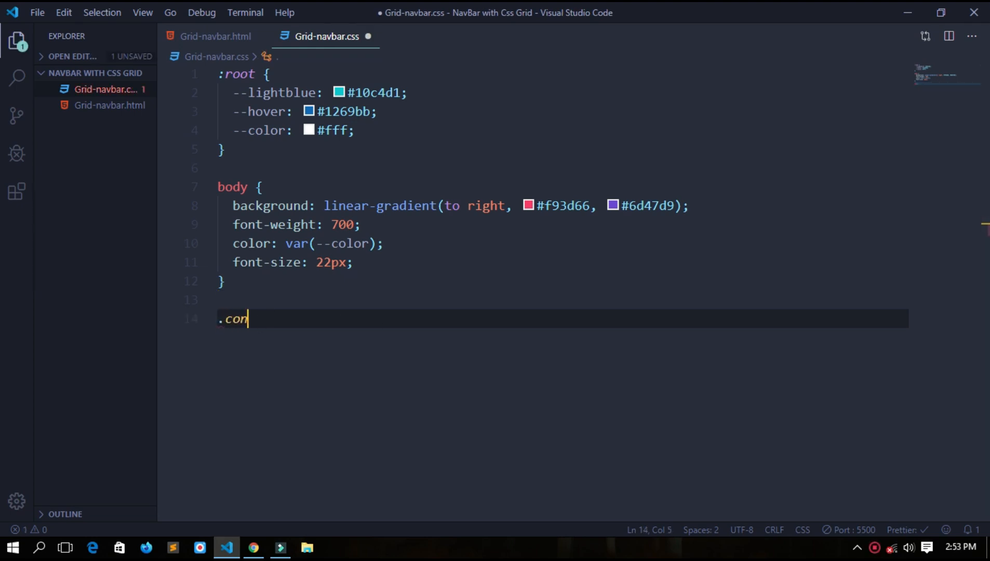
text(tainer{)
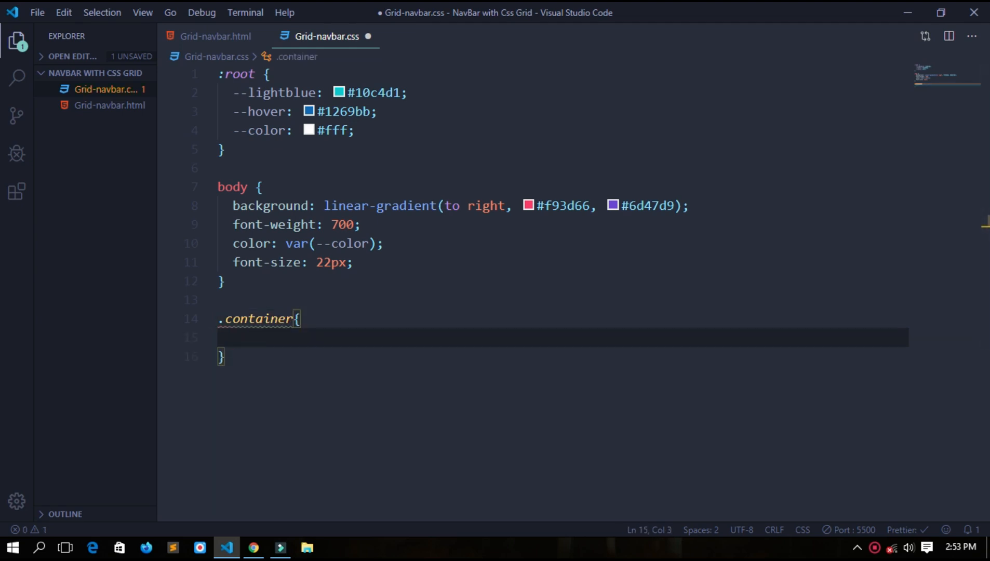
text(display: g;)
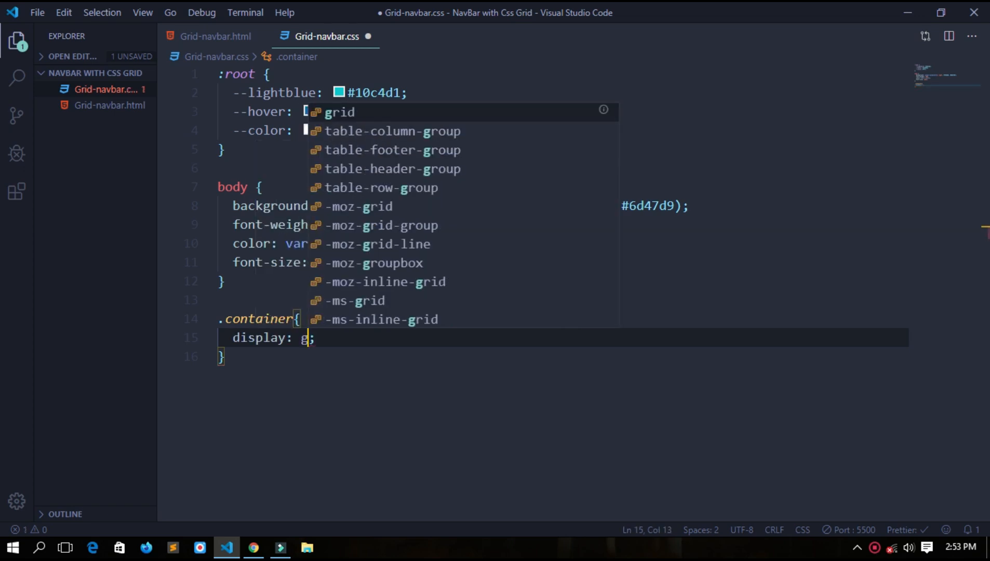
key(Enter)
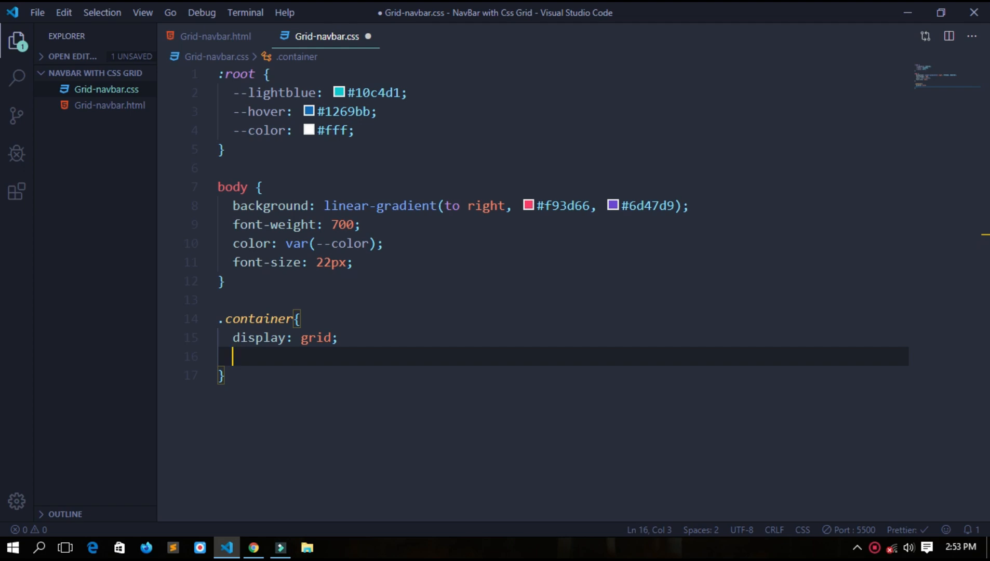
Step: Add grid-template-columns: repeat(6, 1fr), save and preview in the browser
text(grid-template-columns: ;)
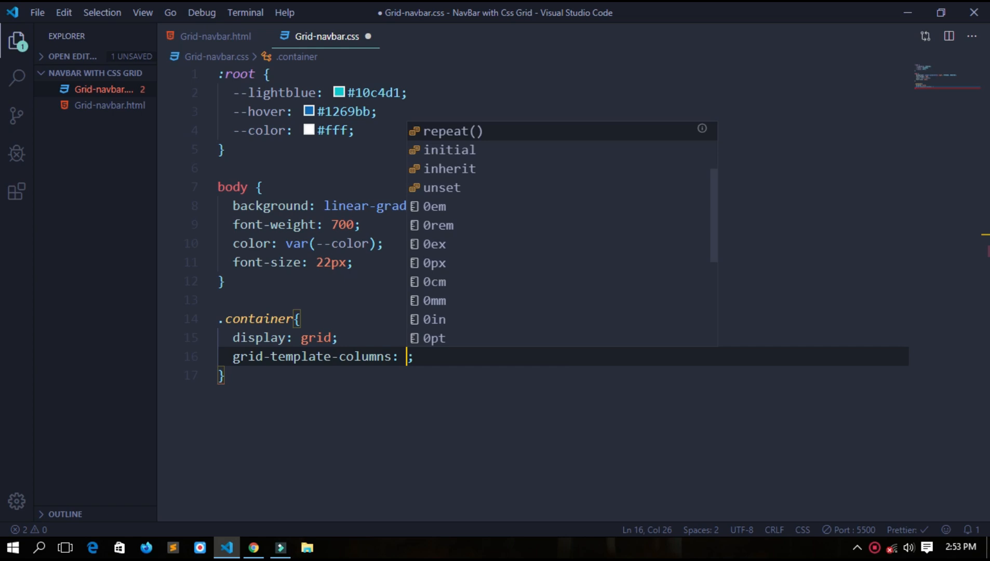
text(repeat(6)
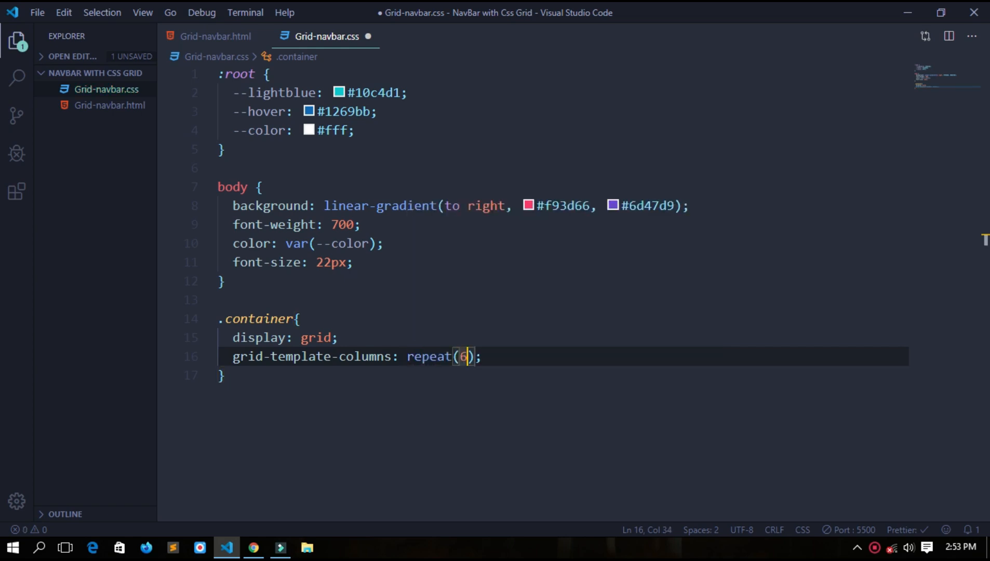
text(, 1fr)
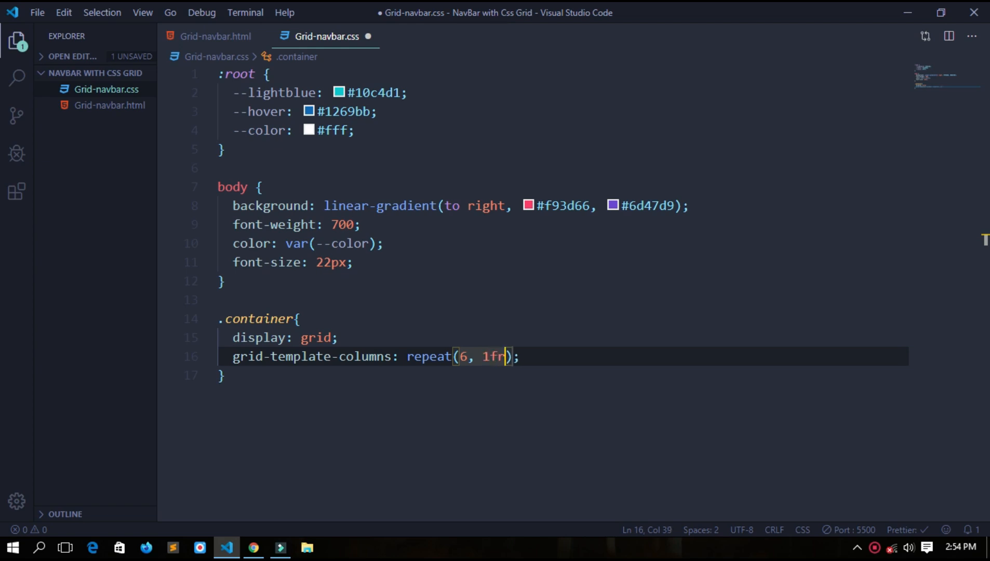
key(ctrl+s)
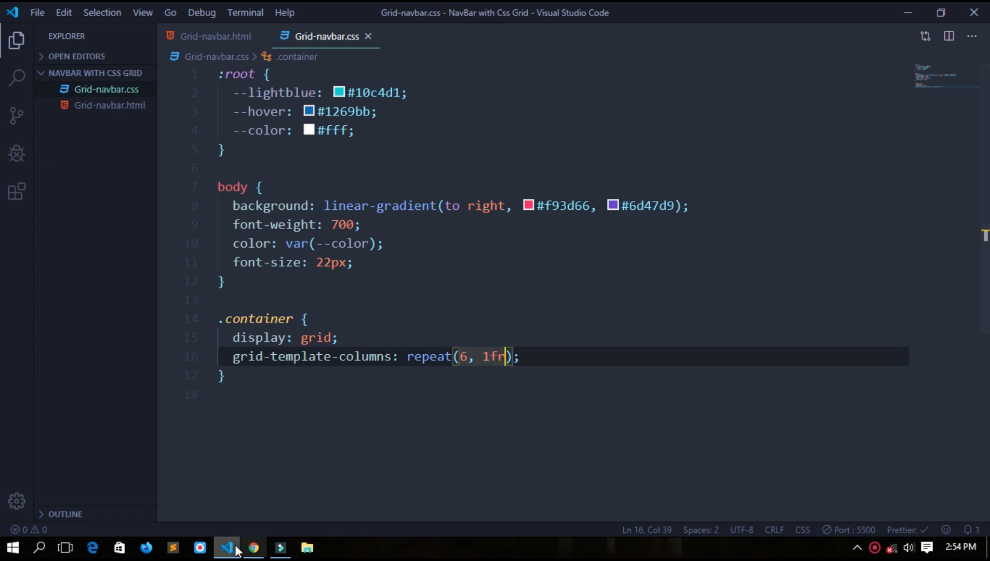
click(252, 547)
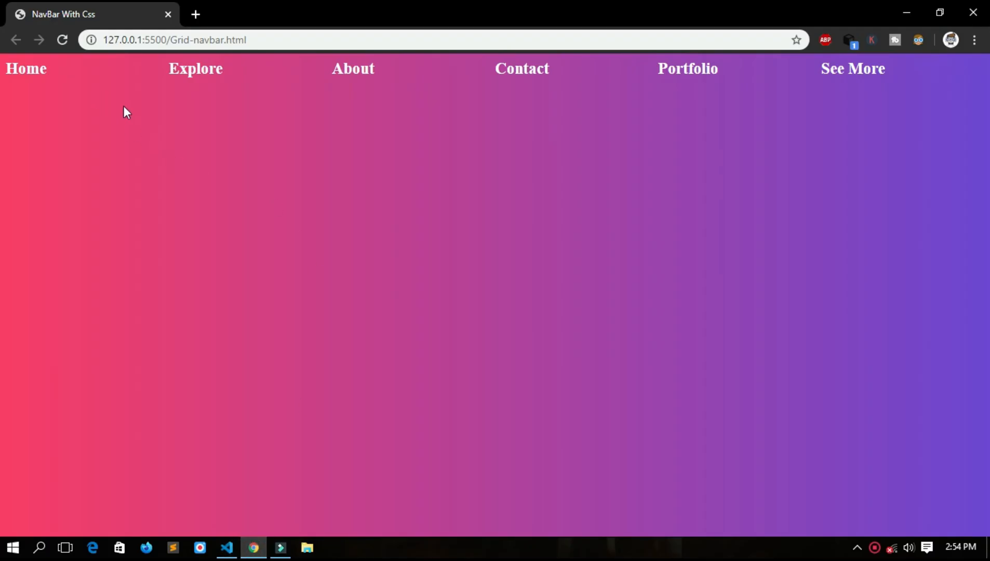
mouse_move(210, 142)
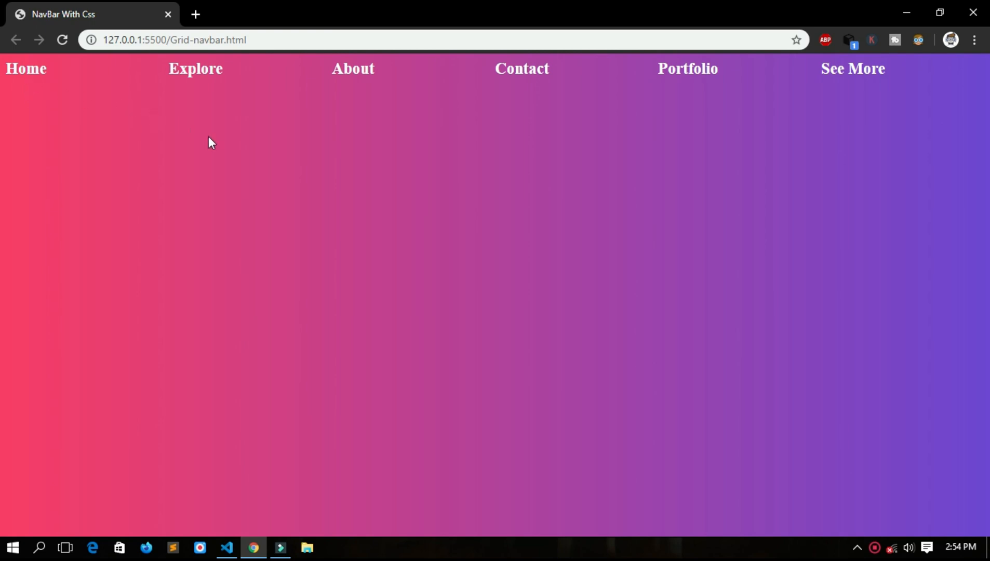
mouse_move(297, 220)
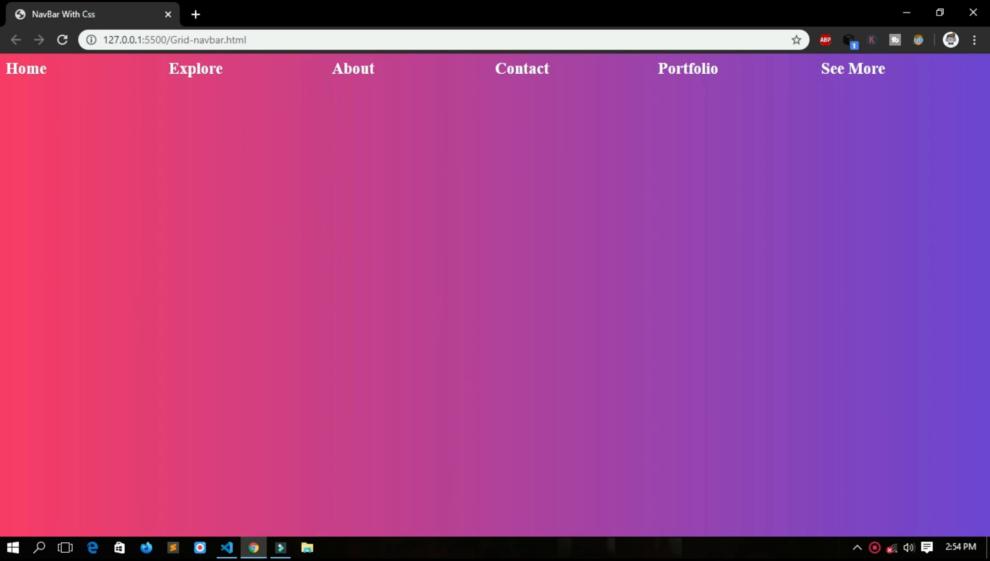
Step: Toggle between Chrome and the stylesheet to check the one-row link layout, finishing in VS Code
click(230, 548)
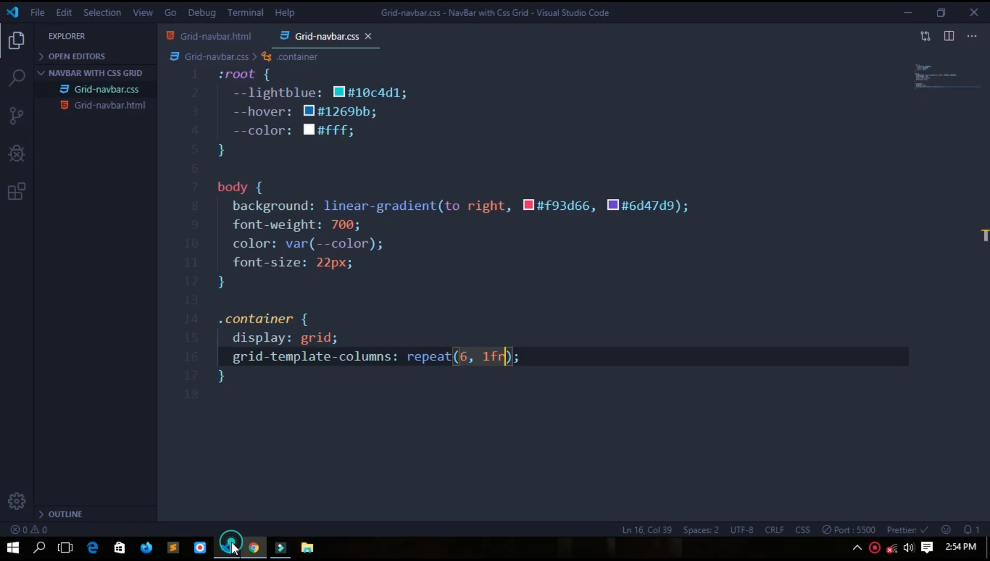
click(253, 547)
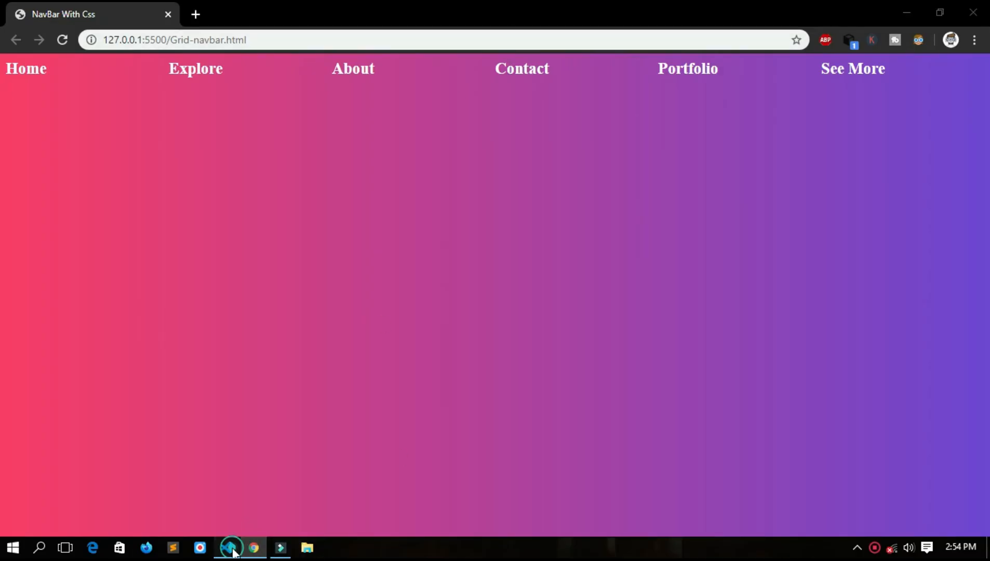
click(225, 548)
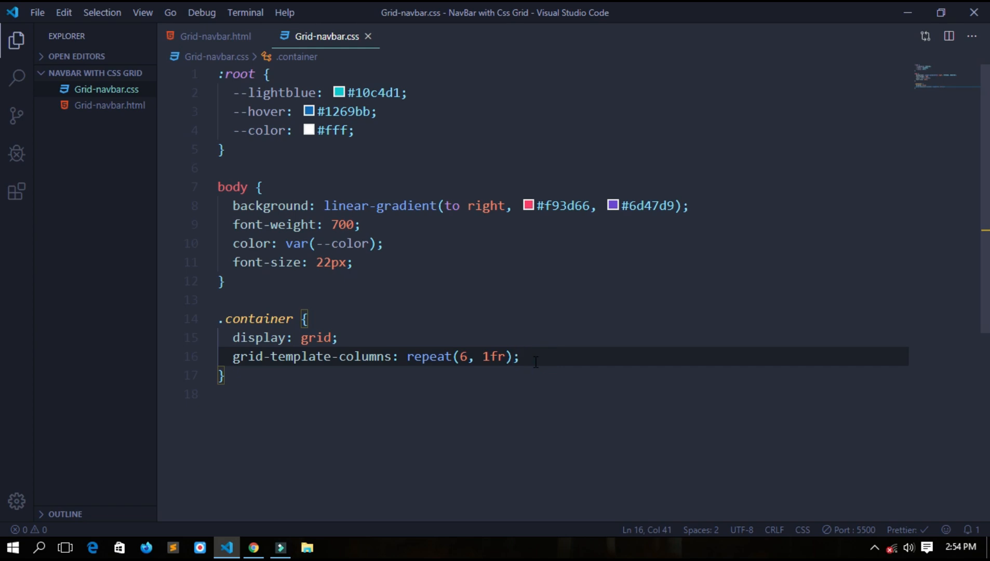
Step: Add margin-top: 20px to .container, save and check it in Chrome
text(margin-top: ;)
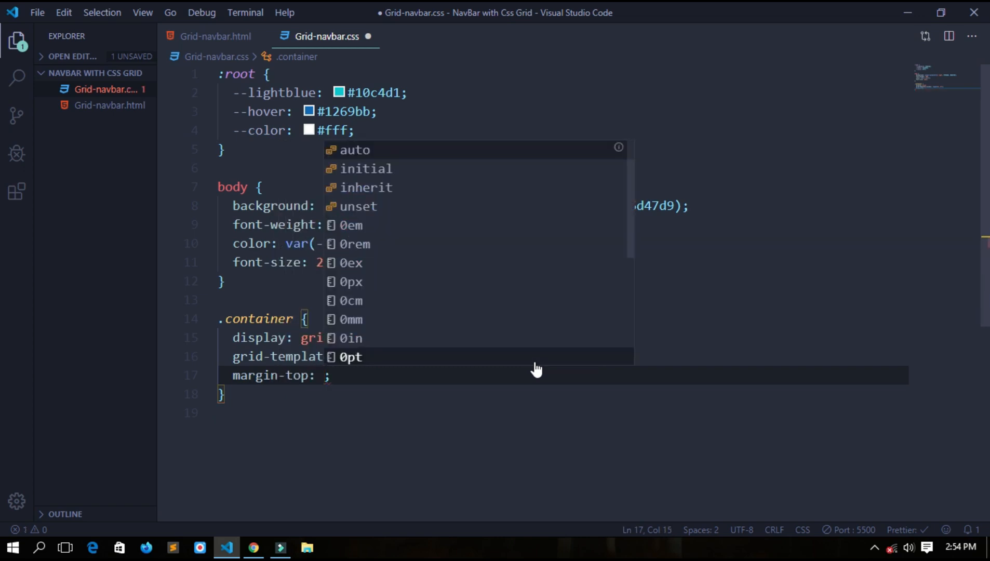
text(20px)
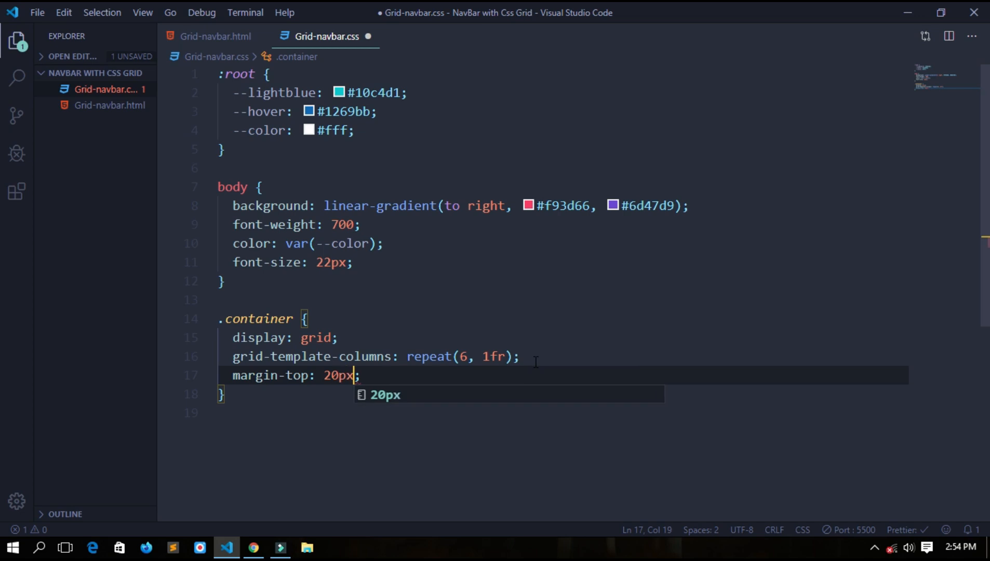
key(ctrl+s)
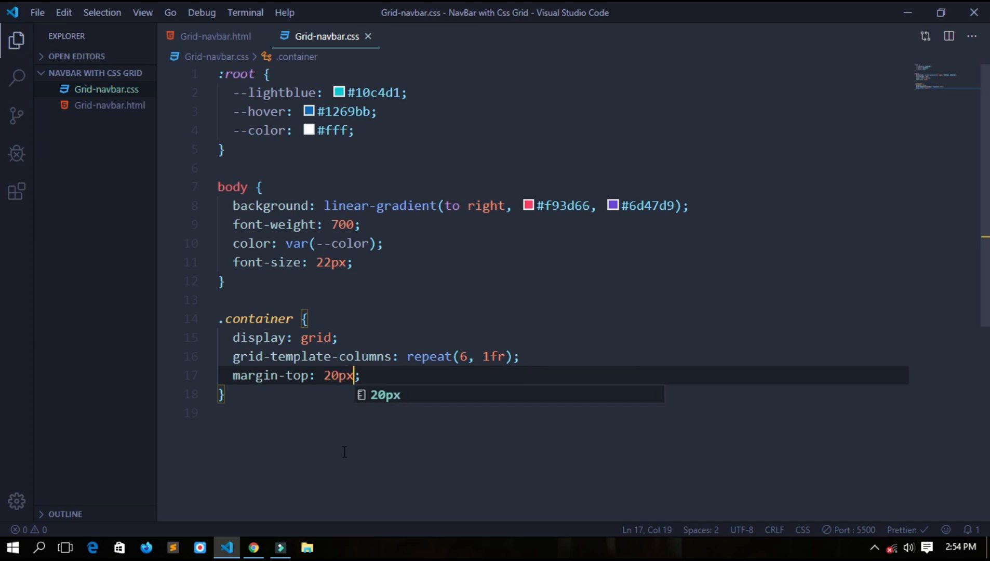
click(252, 547)
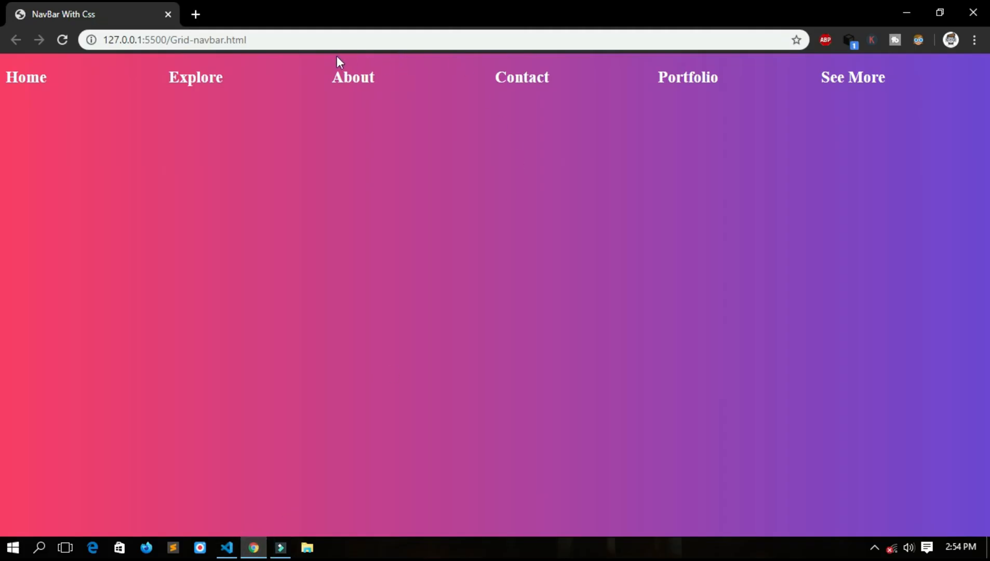
mouse_move(434, 409)
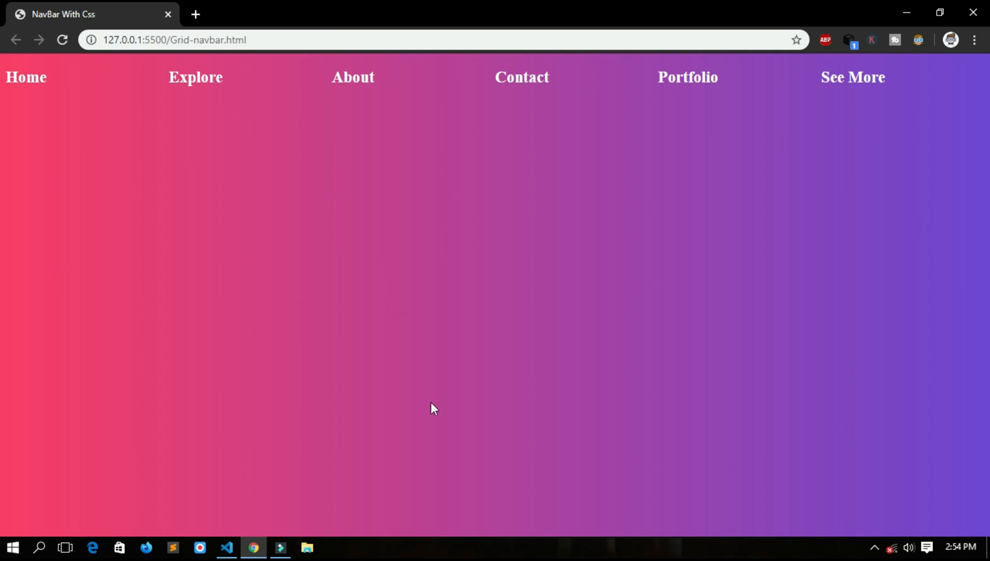
mouse_move(535, 116)
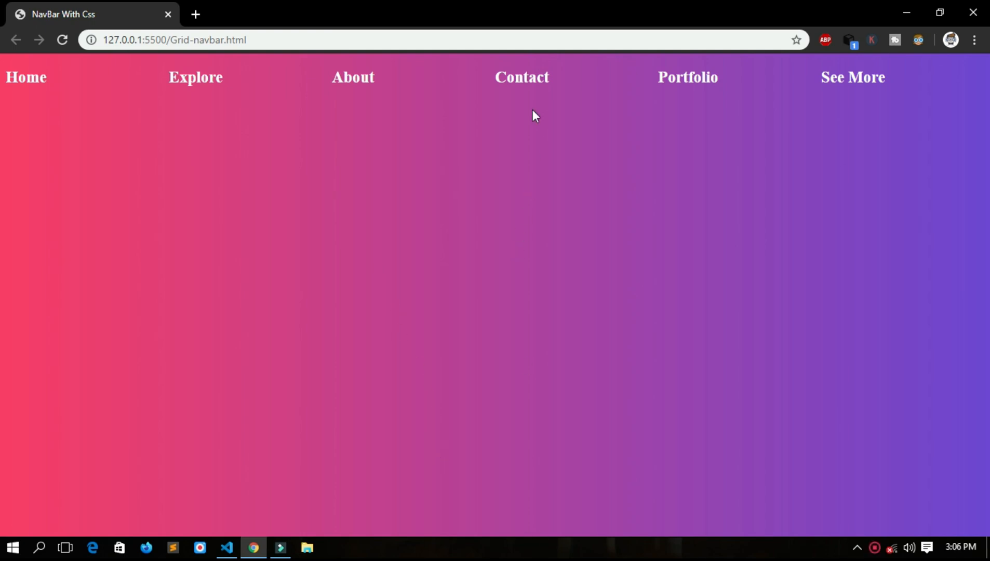
mouse_move(266, 503)
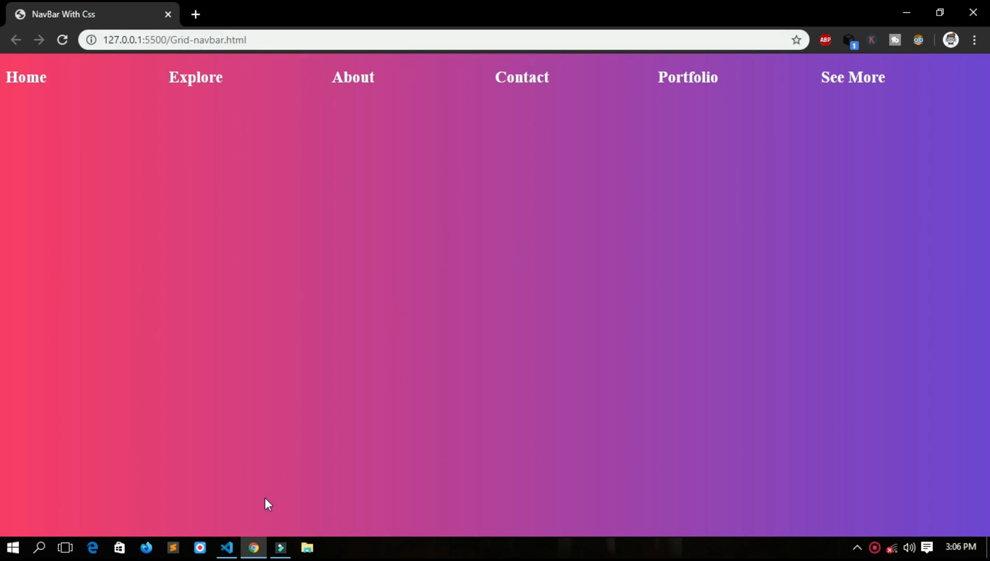
click(226, 547)
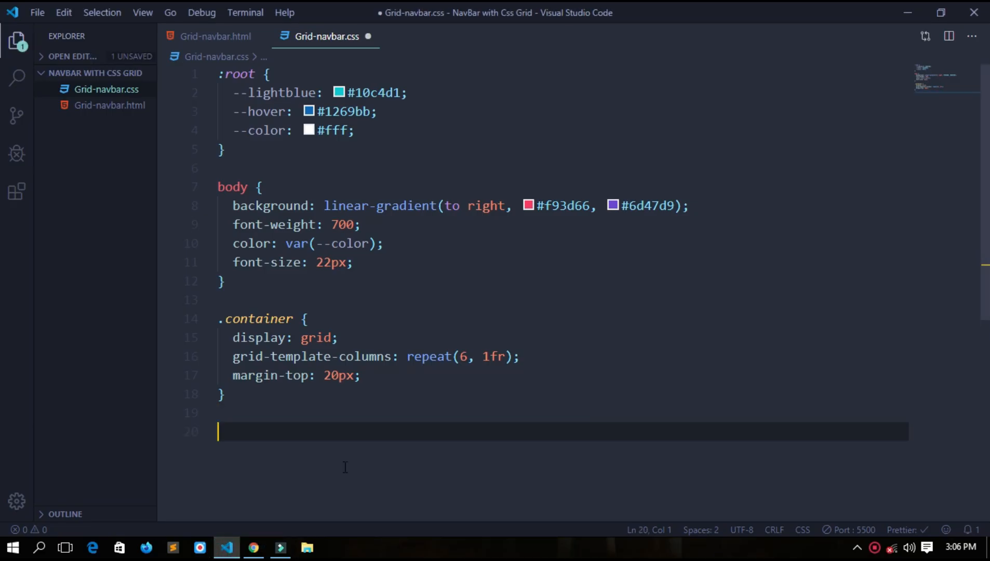
Step: Create .item with background-color: var(--lightblue), fixing the stray parenthesis, and preview in Chrome
text(.item{)
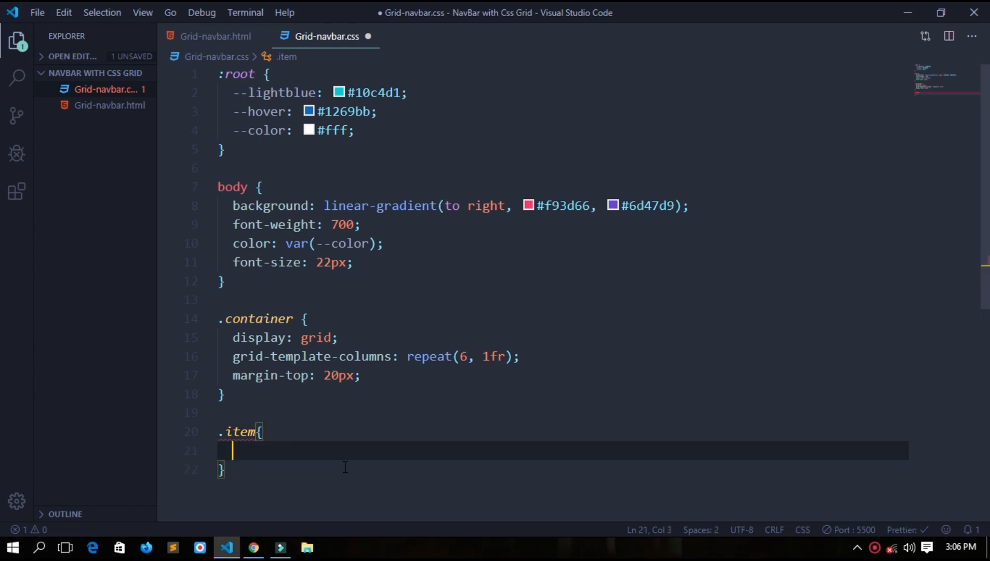
text(background-color: ;)
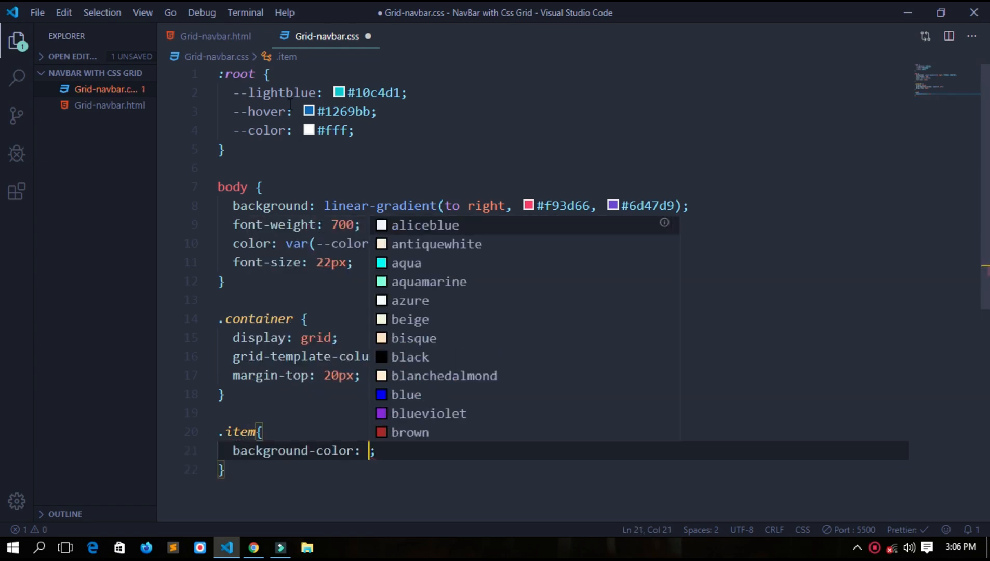
mouse_move(364, 511)
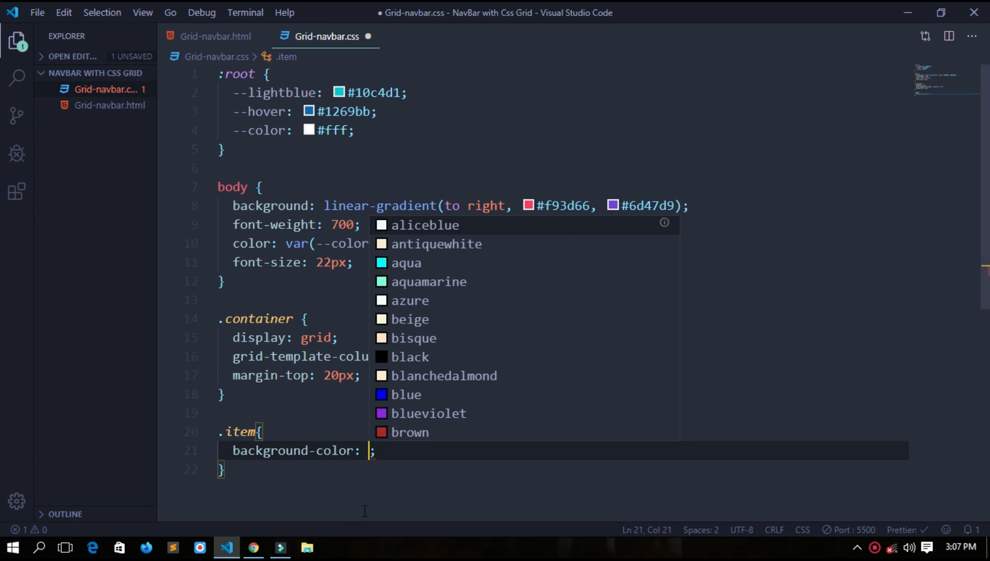
text(var))
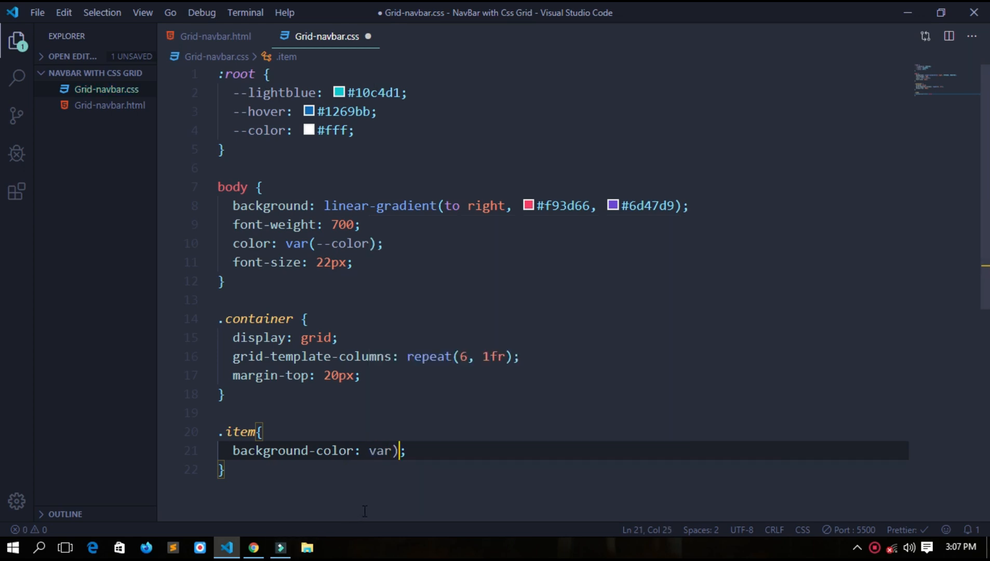
key(Backspace)
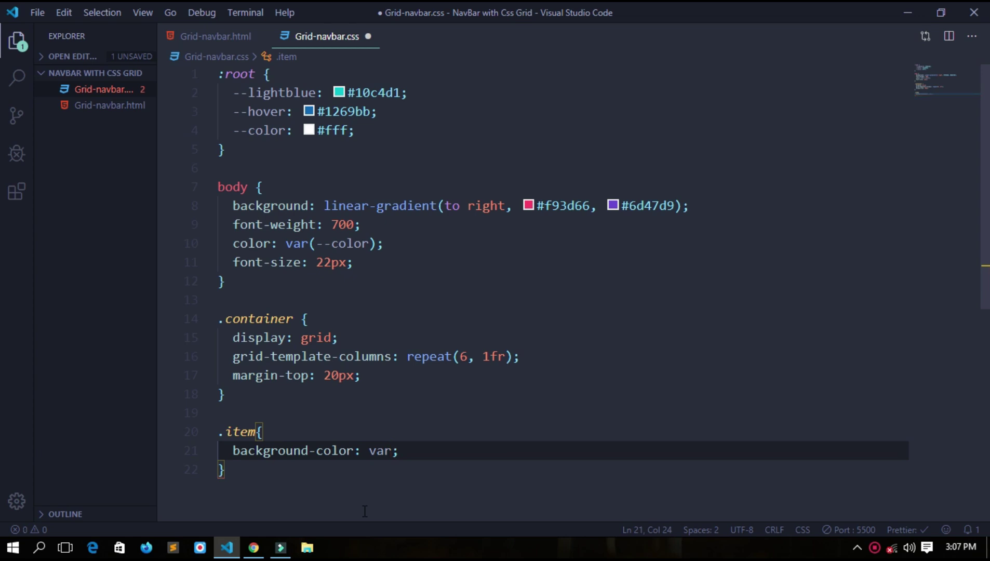
text(())
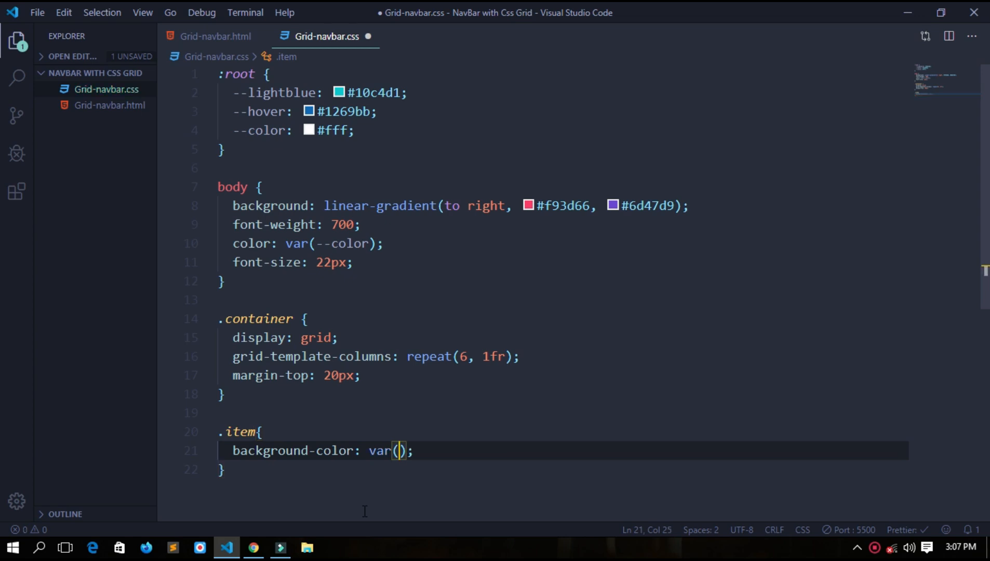
text(--)
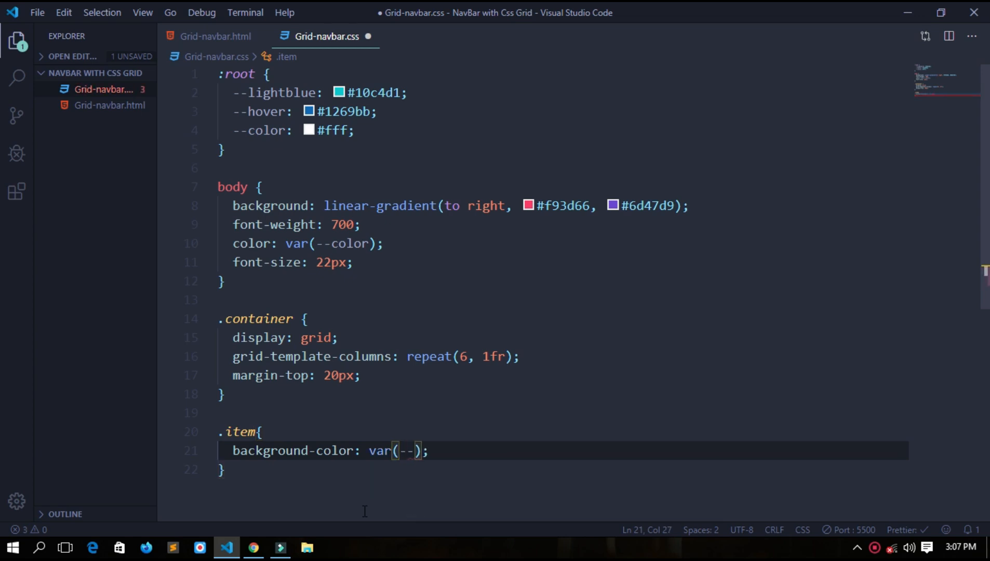
text(lightblue)
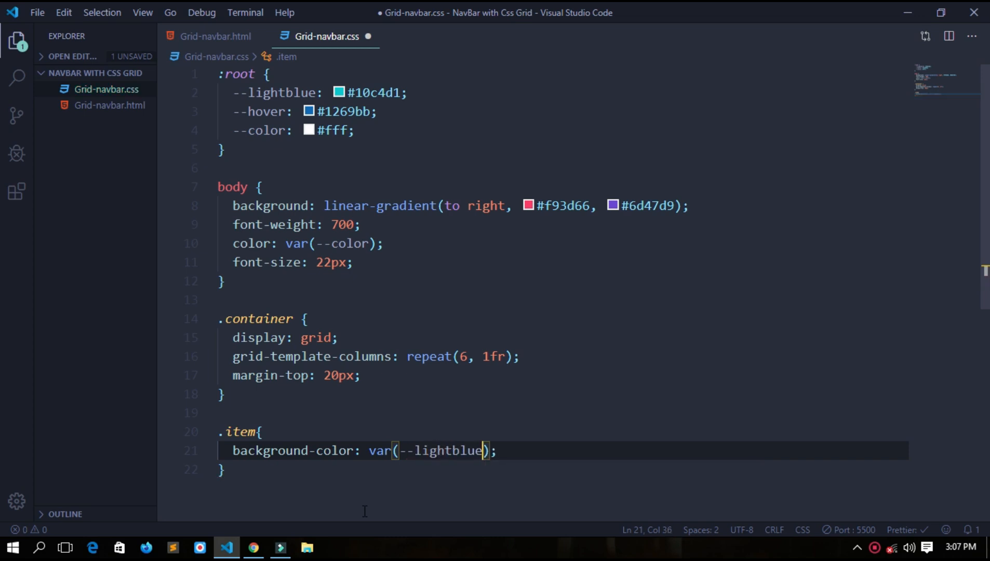
click(255, 548)
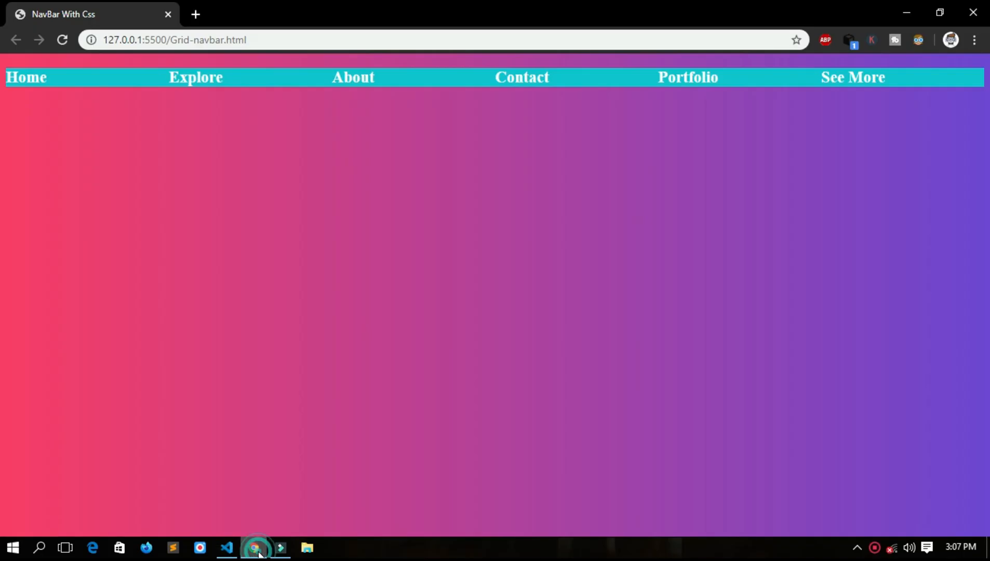
mouse_move(550, 124)
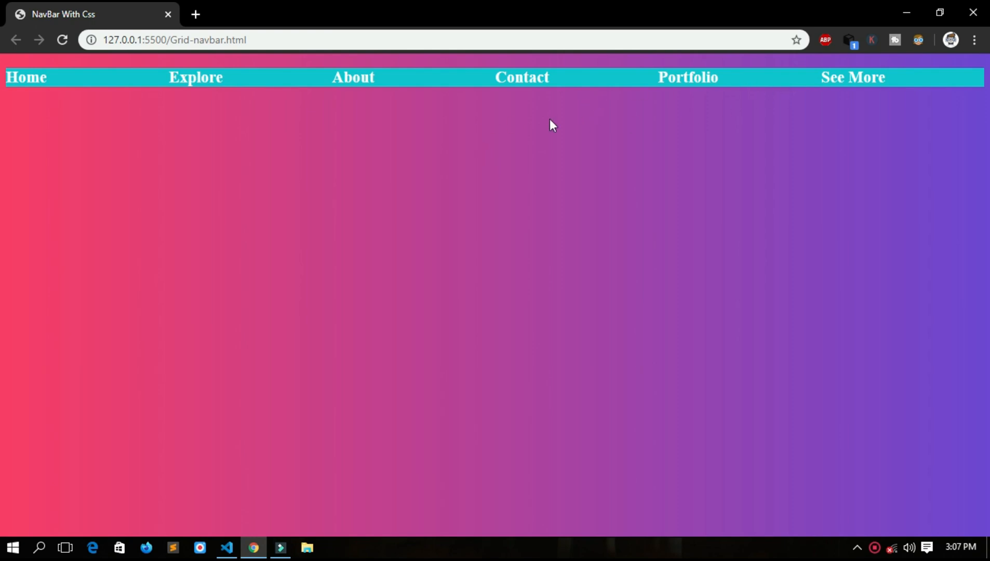
mouse_move(258, 501)
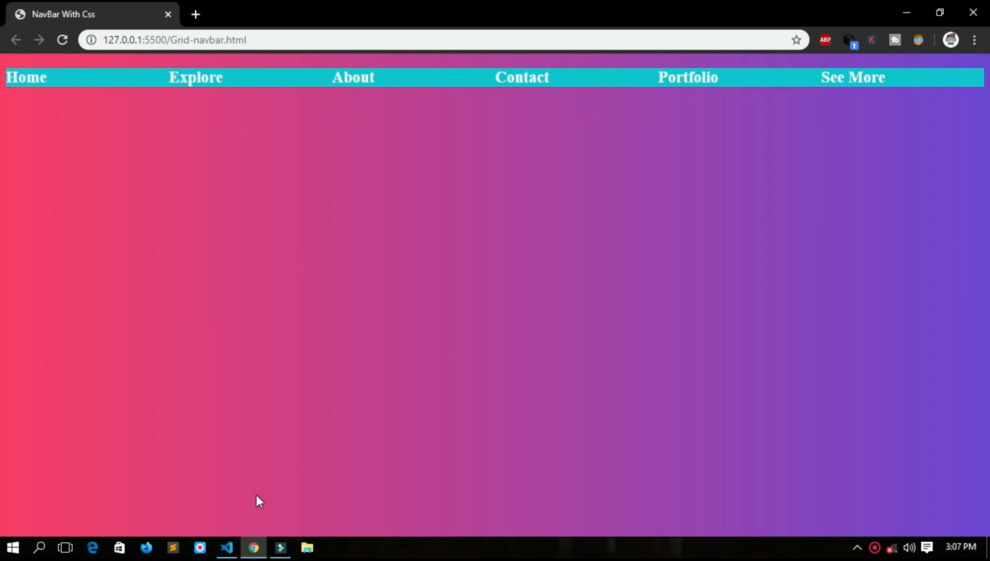
Step: Add grid-gap: 20px to .container and preview the spaced buttons in Chrome
click(225, 548)
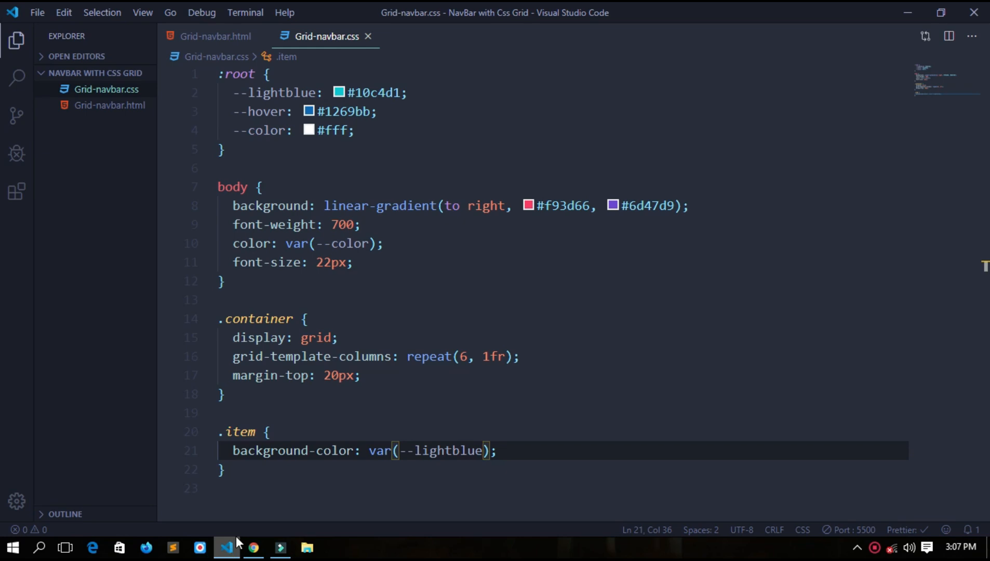
click(360, 375)
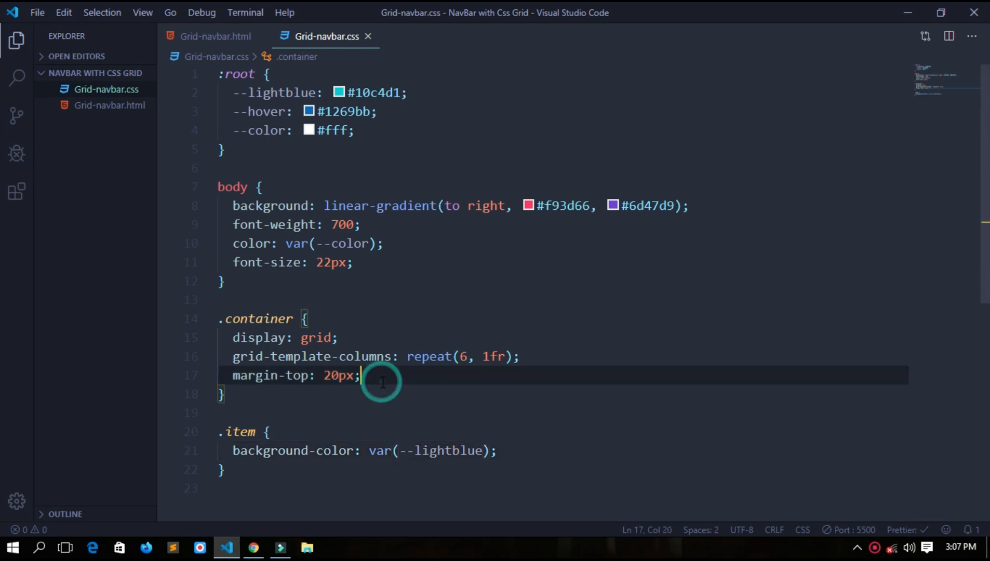
key(Enter)
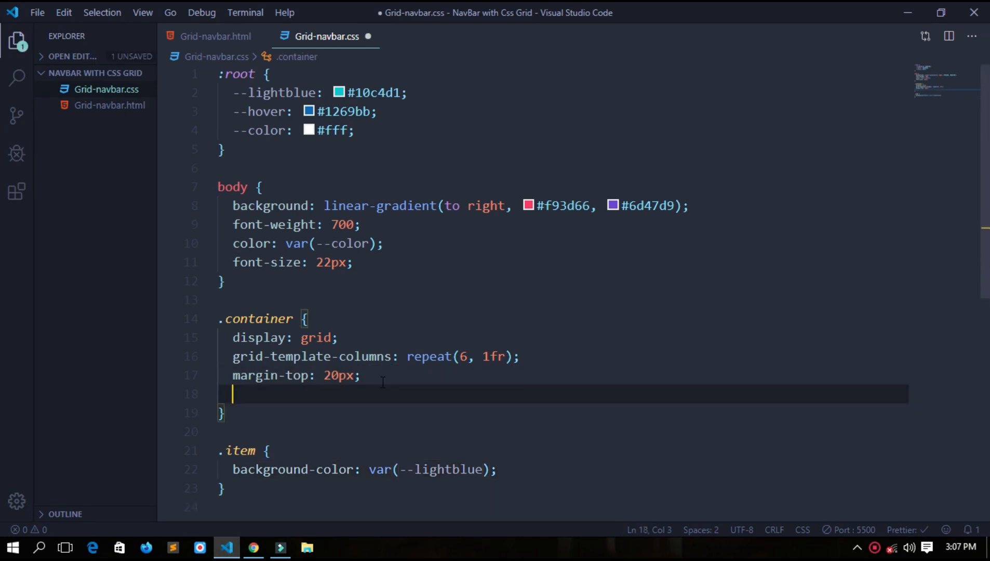
text(grid-gap: 20;)
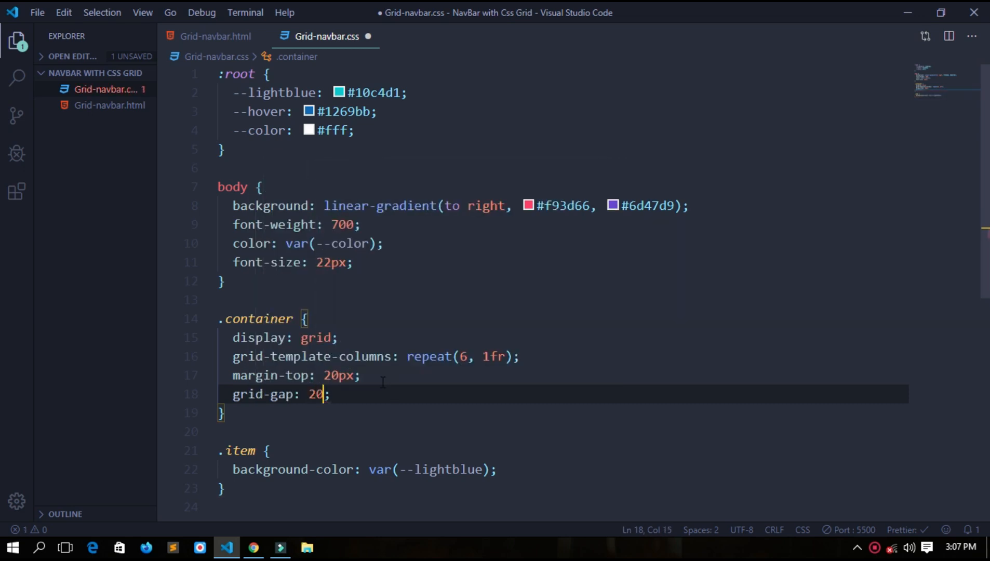
text(px)
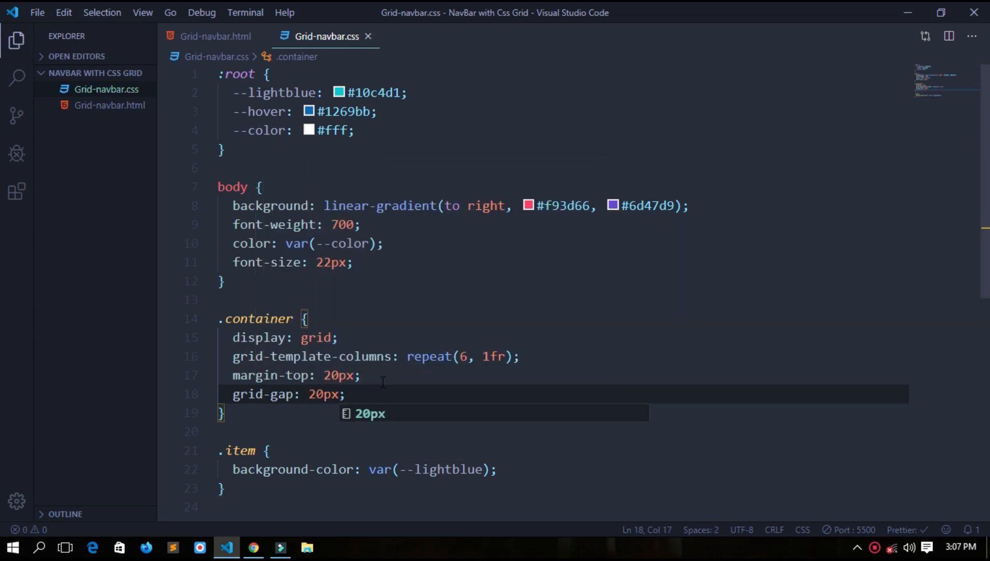
click(253, 548)
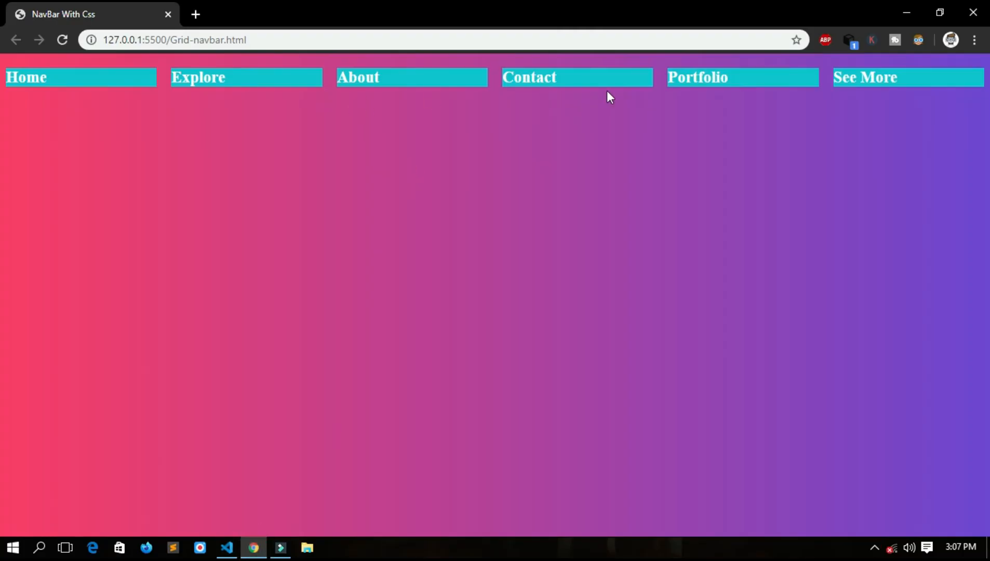
mouse_move(456, 260)
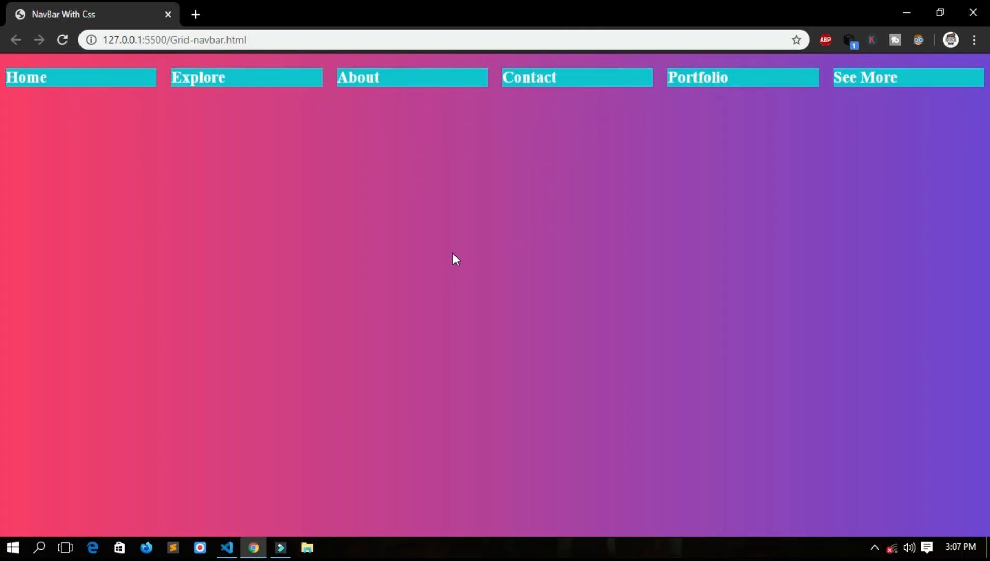
mouse_move(253, 548)
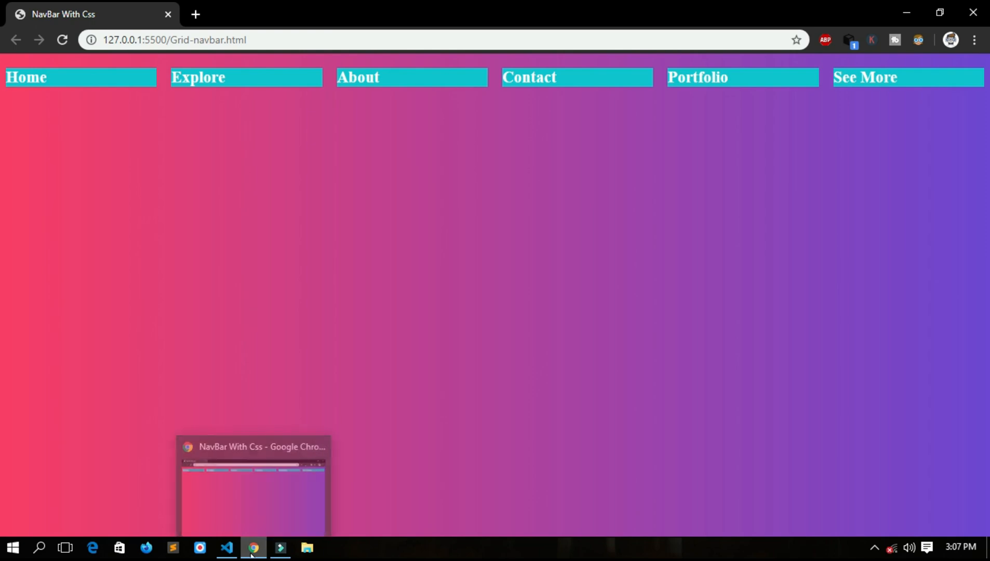
Step: Add text-align: center, padding: 5px and border-radius: 2px to .item
click(226, 547)
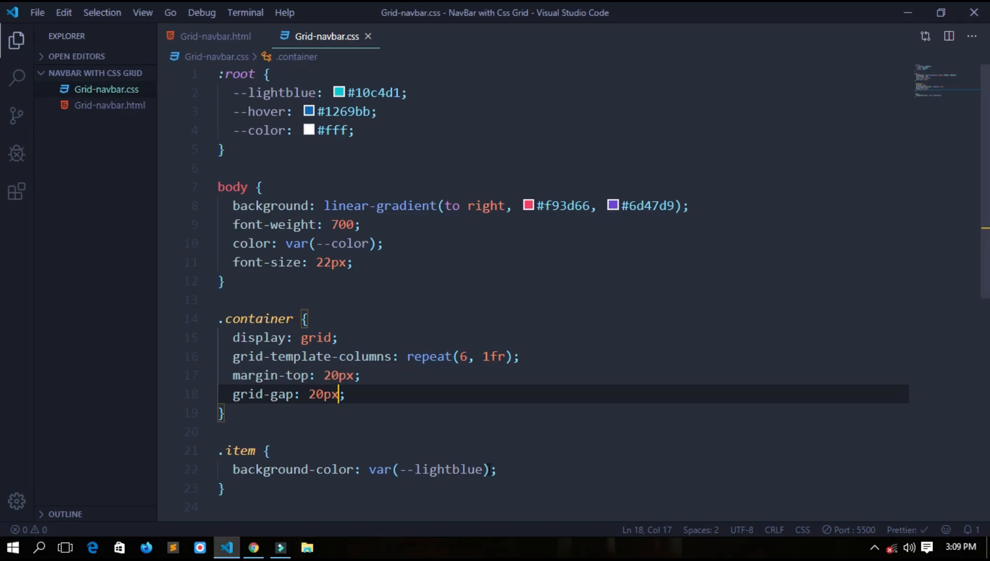
key(enter)
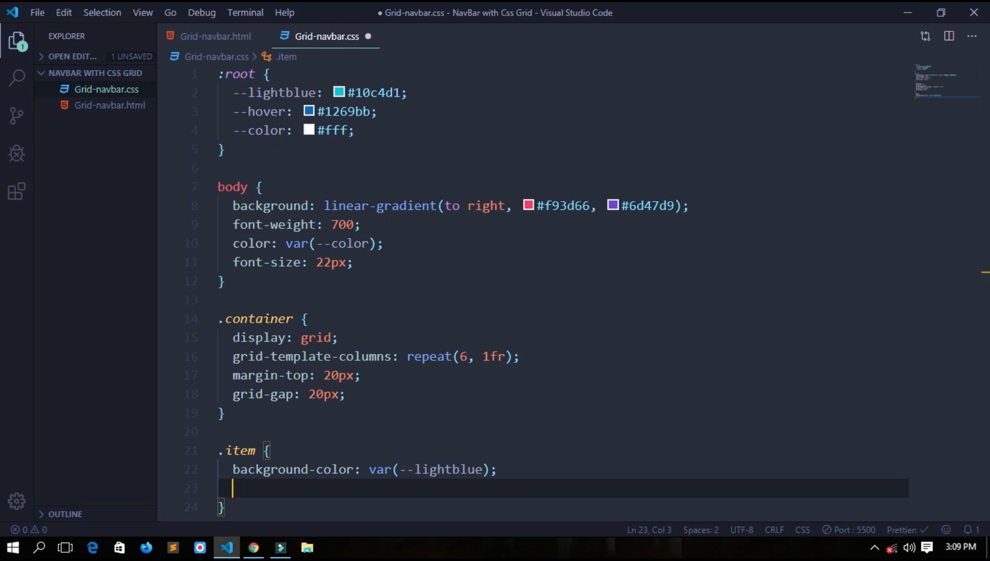
text(text-align: center;)
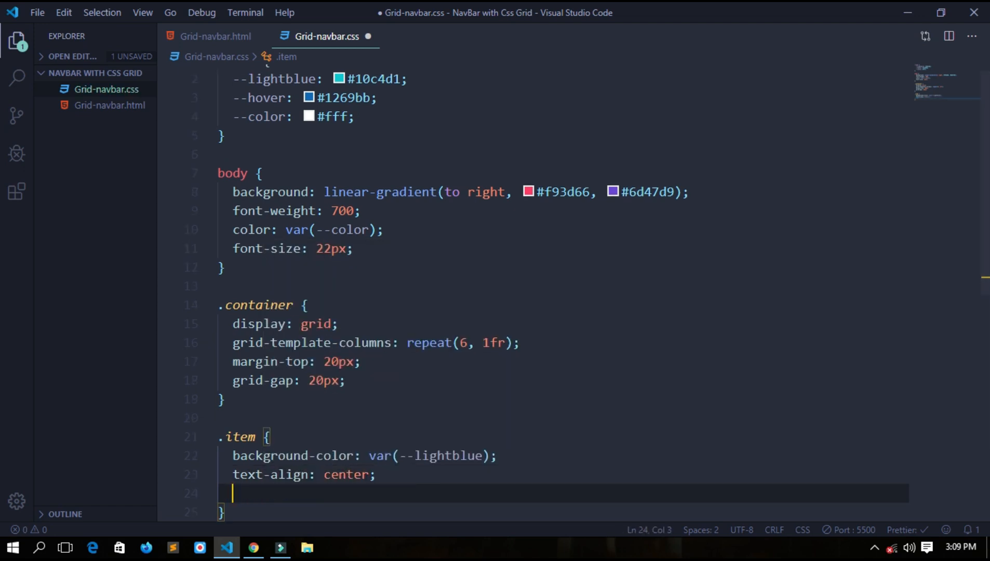
text(padding: 5px;)
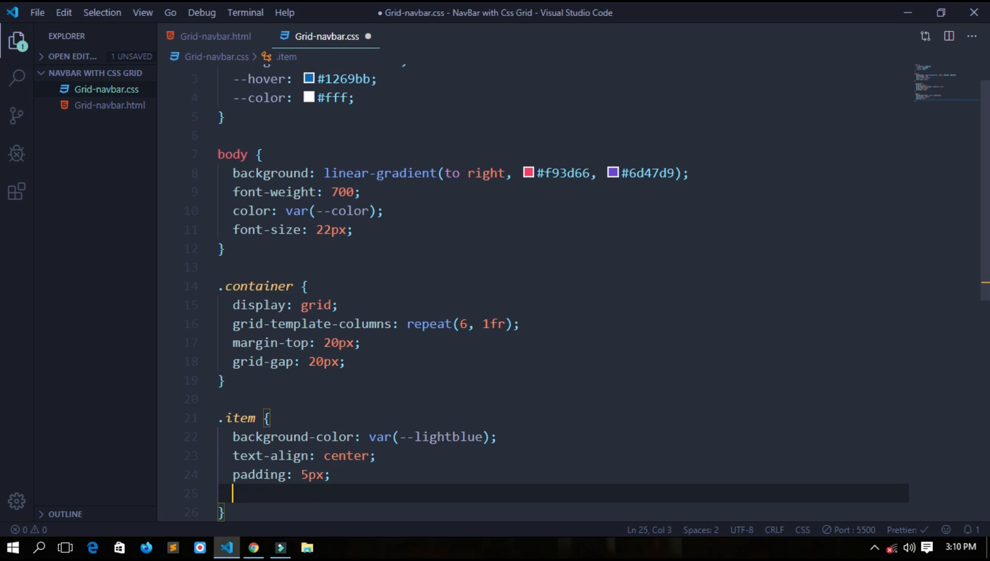
text(b)
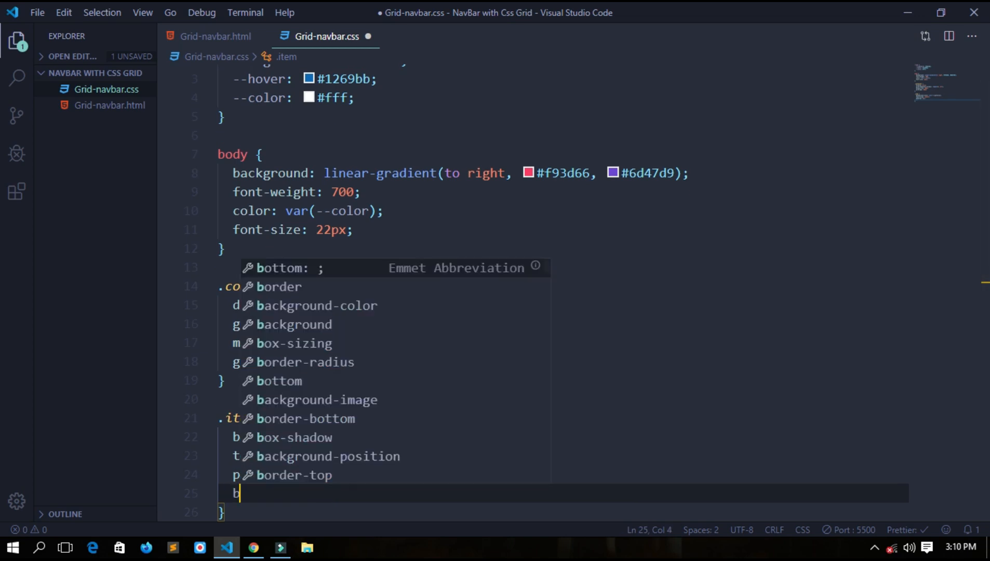
text(order-radius: 2;)
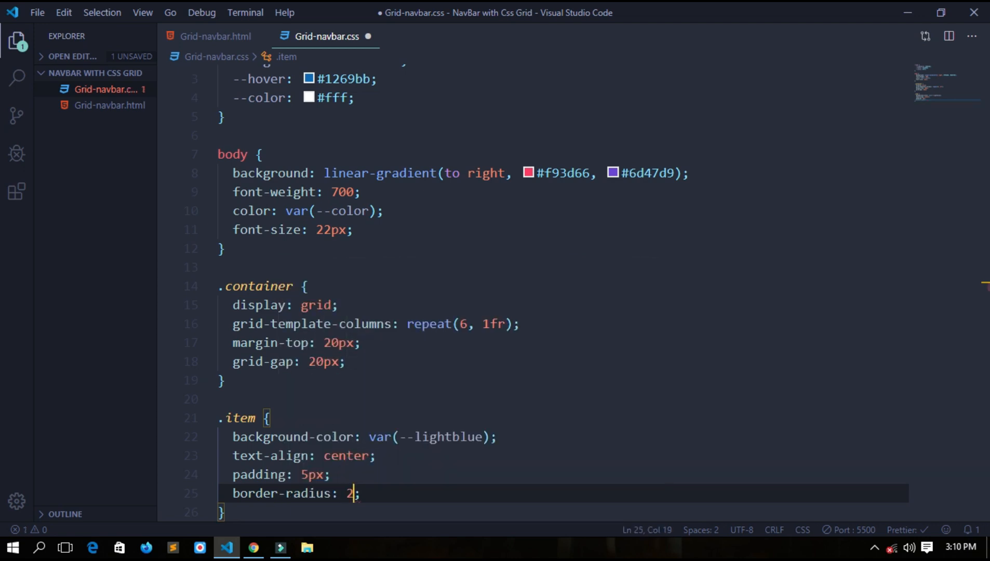
text(px)
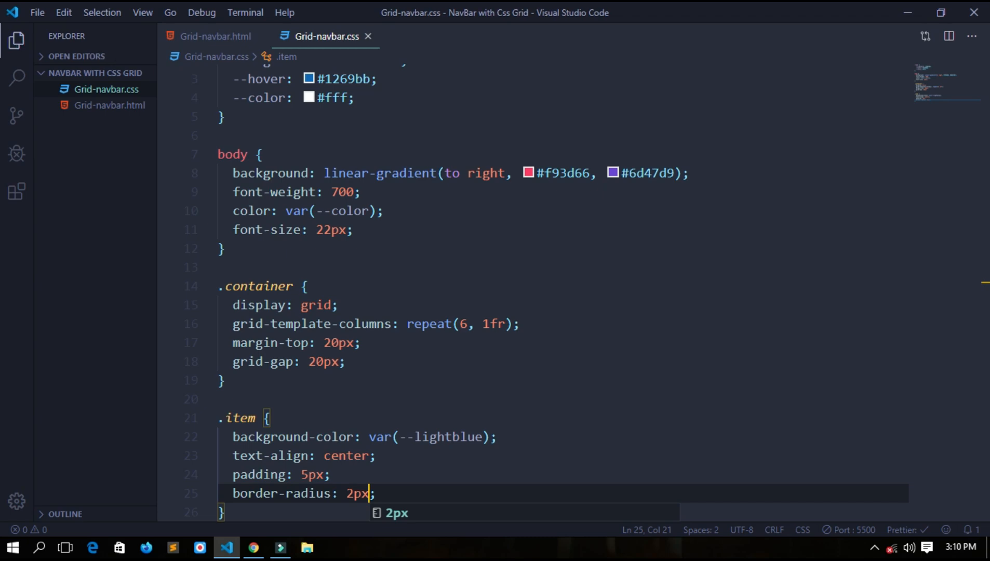
Step: Check the centred, padded buttons in Chrome and return to the stylesheet
click(253, 548)
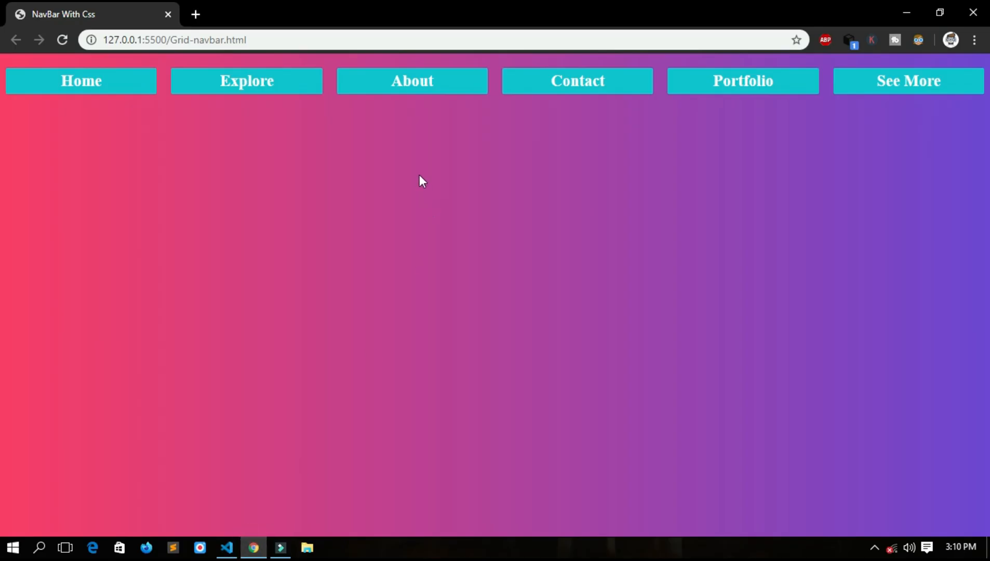
mouse_move(431, 83)
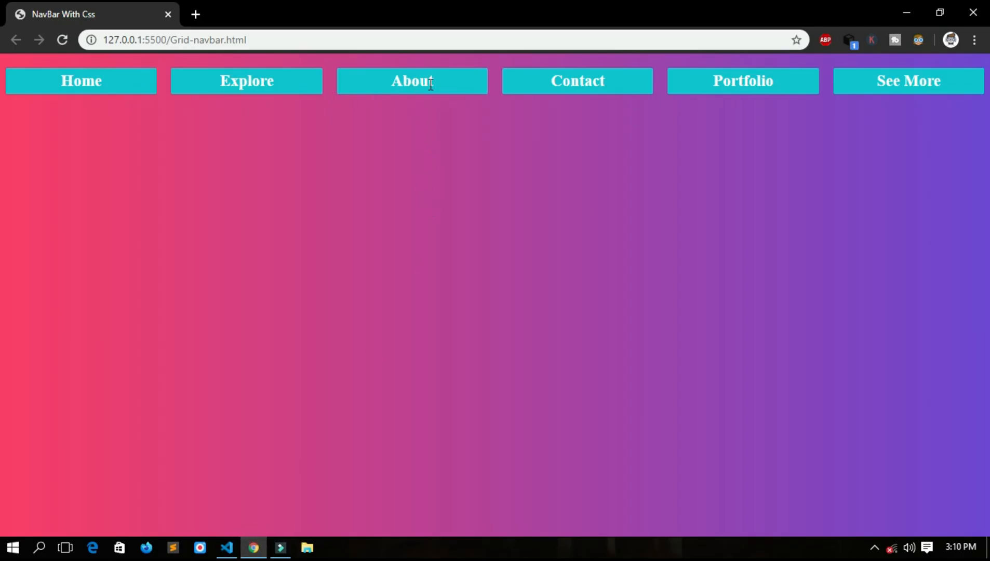
mouse_move(424, 116)
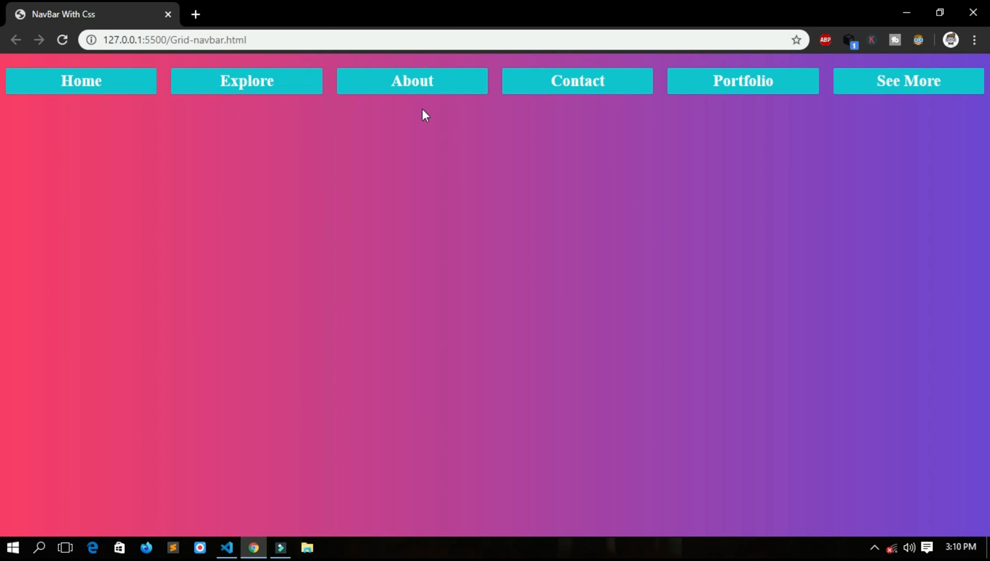
mouse_move(488, 101)
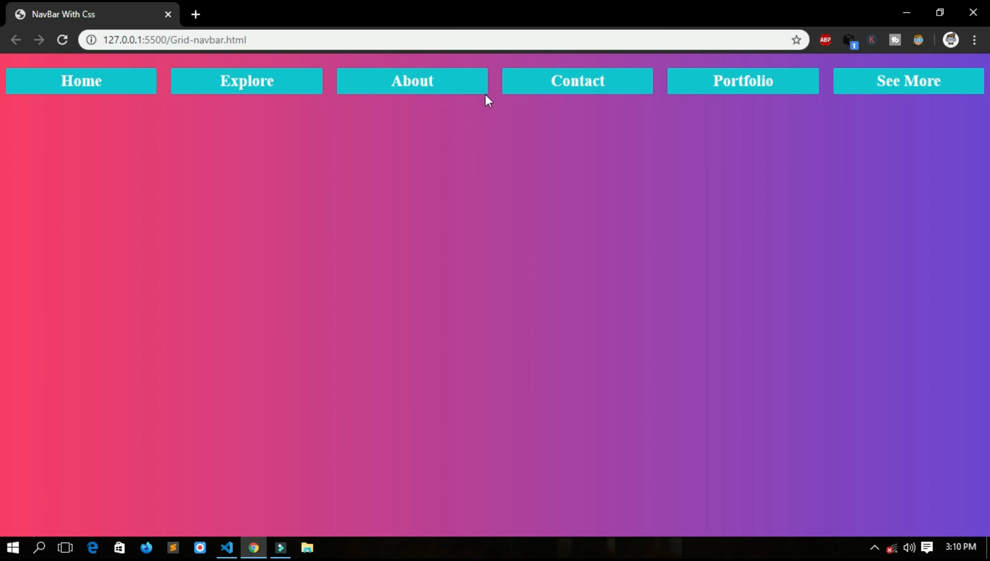
mouse_move(361, 408)
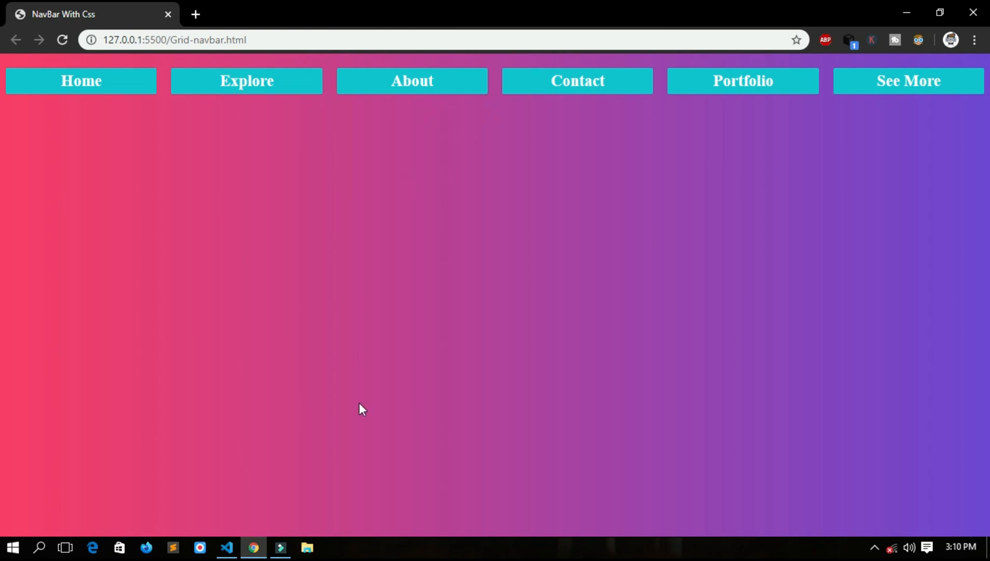
mouse_move(177, 91)
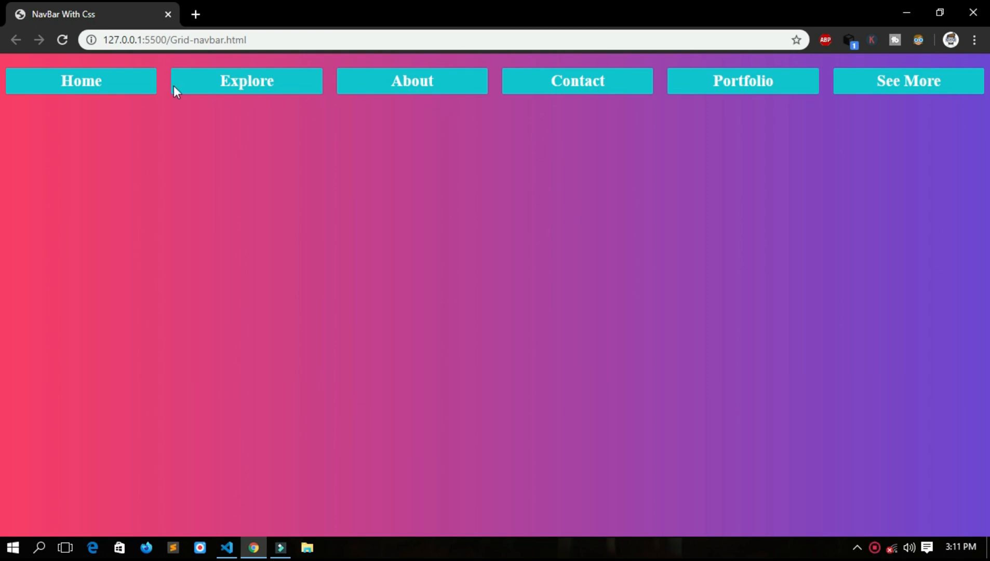
click(225, 548)
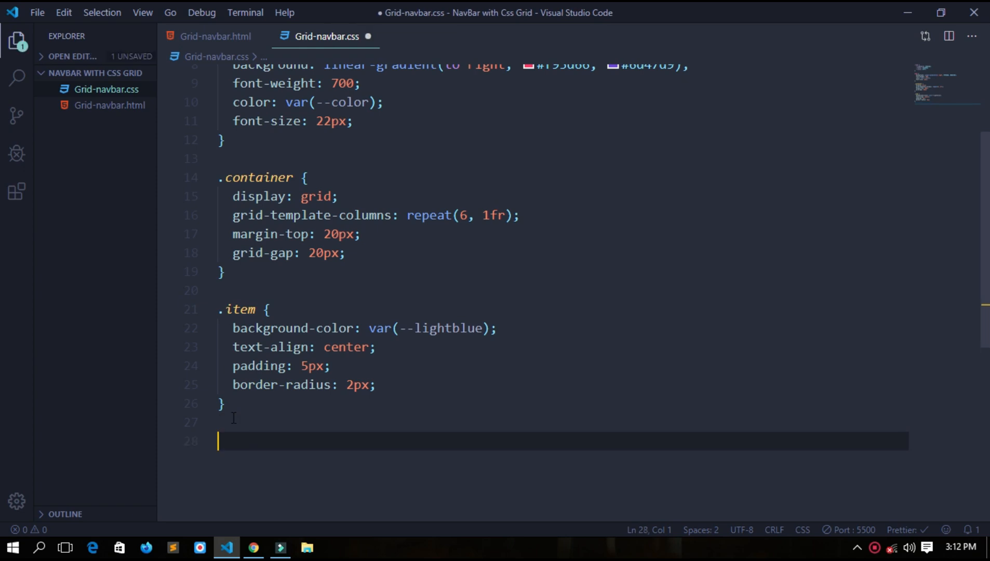
Step: Create .item:hover with background-color: var(--hover)
text(.item)
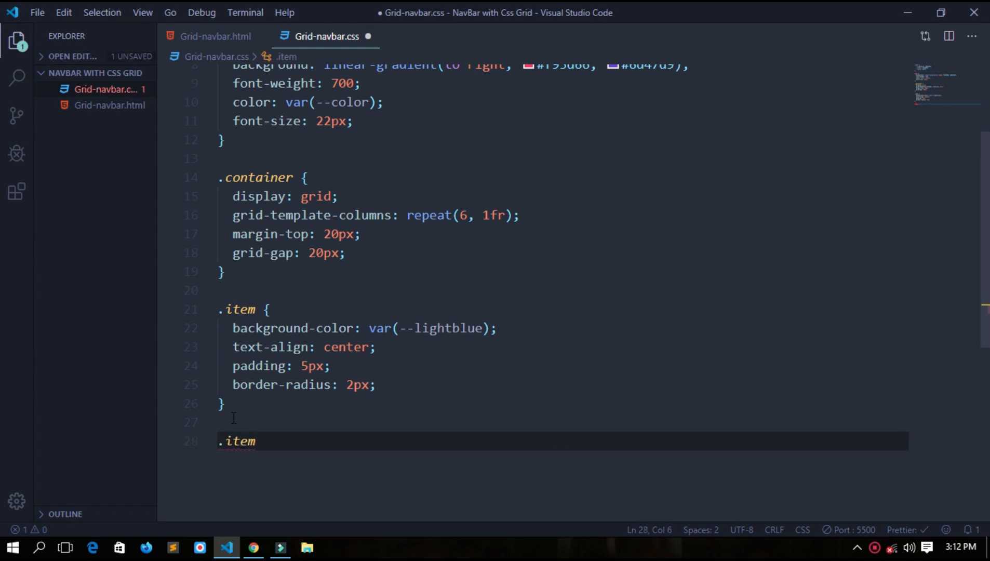
text(:hover{)
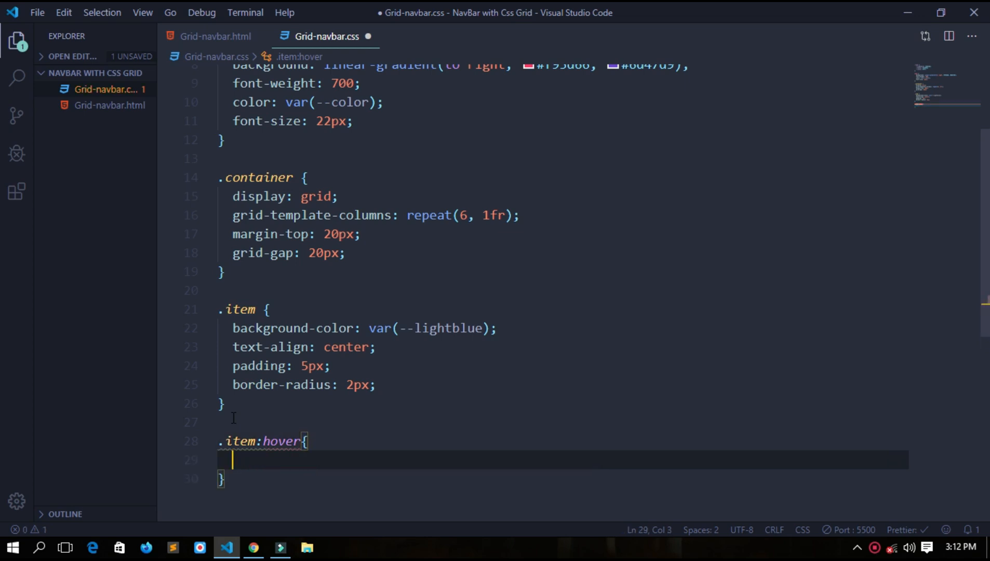
text(bg)
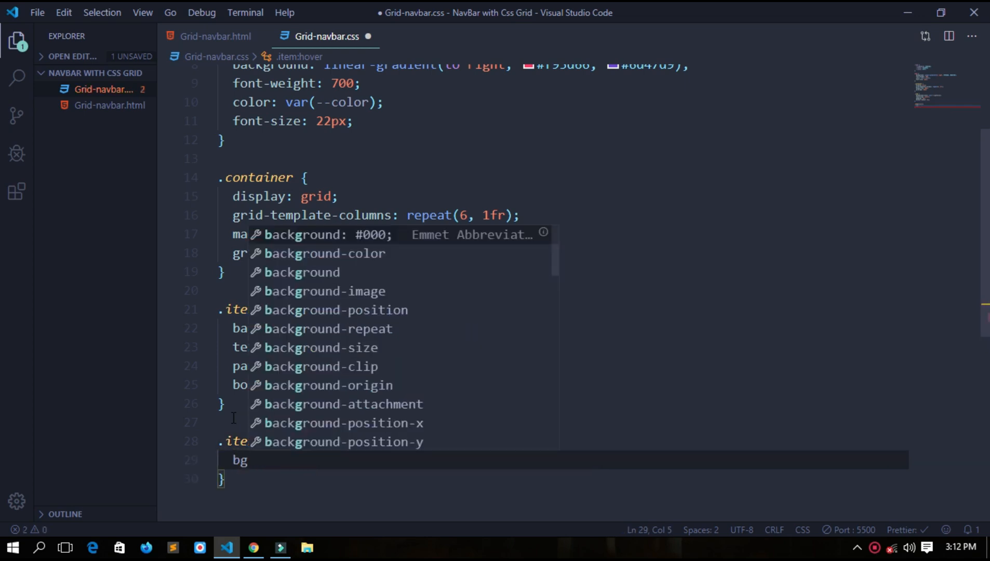
text(background-color: ;)
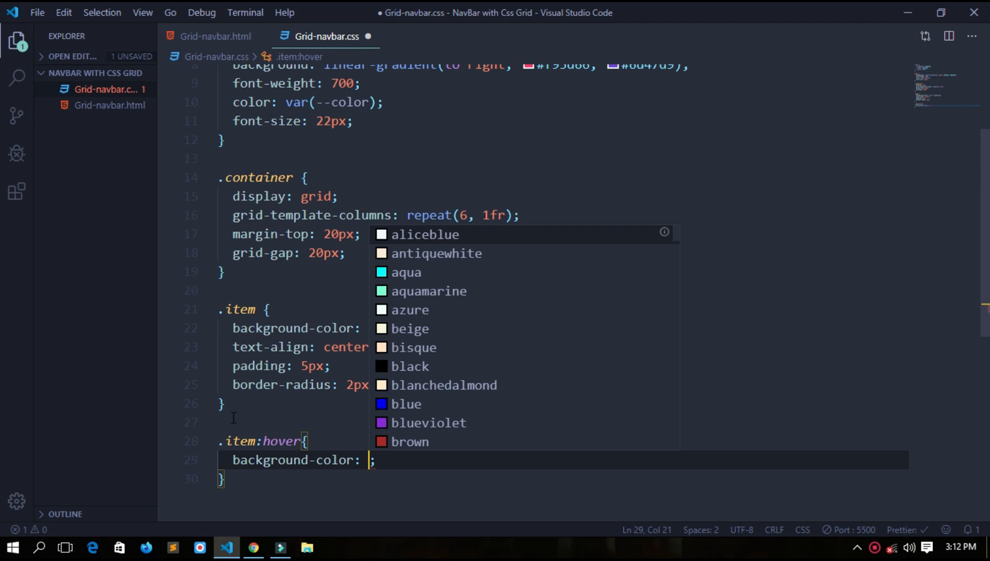
text(var)
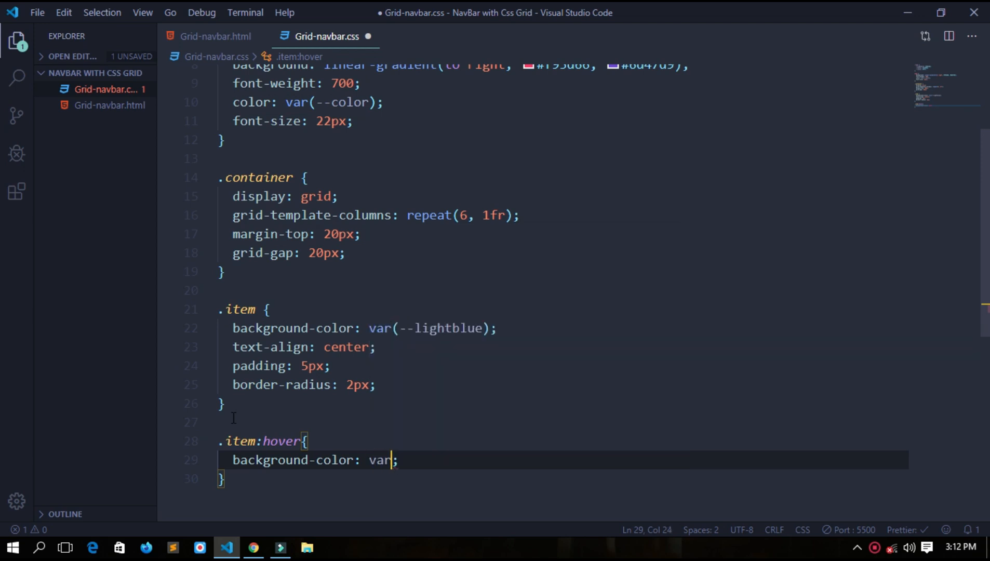
text(())
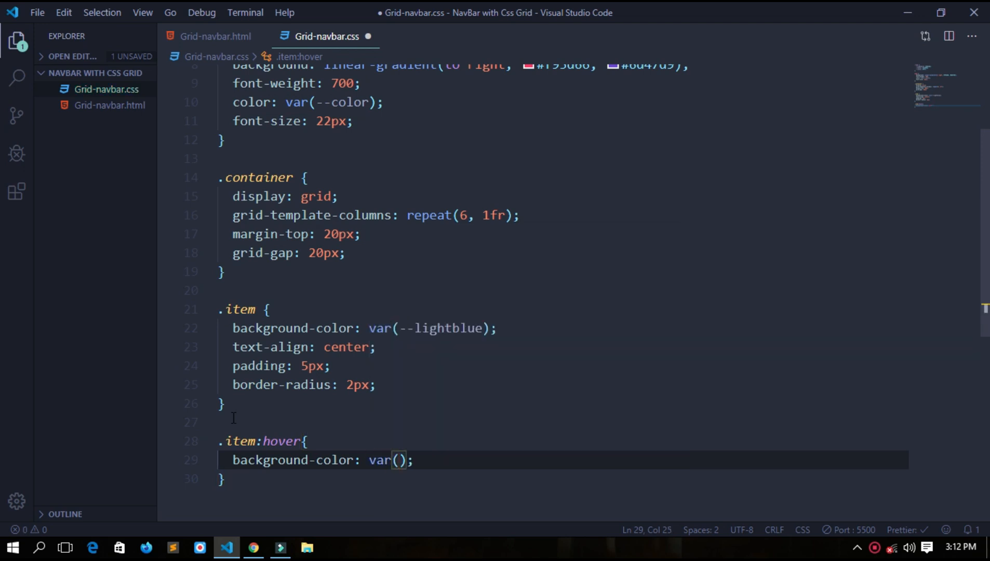
text(--hov)
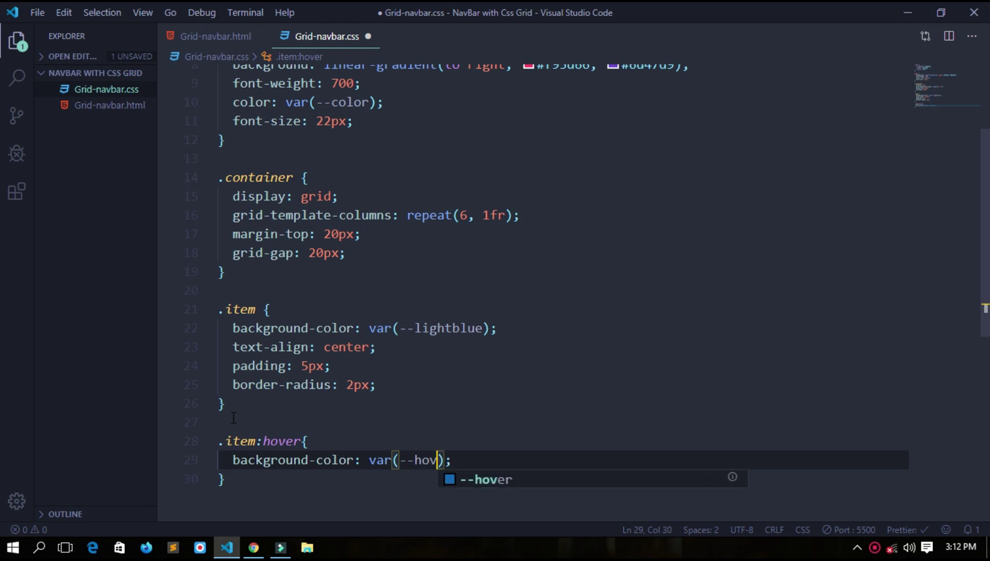
key(Enter)
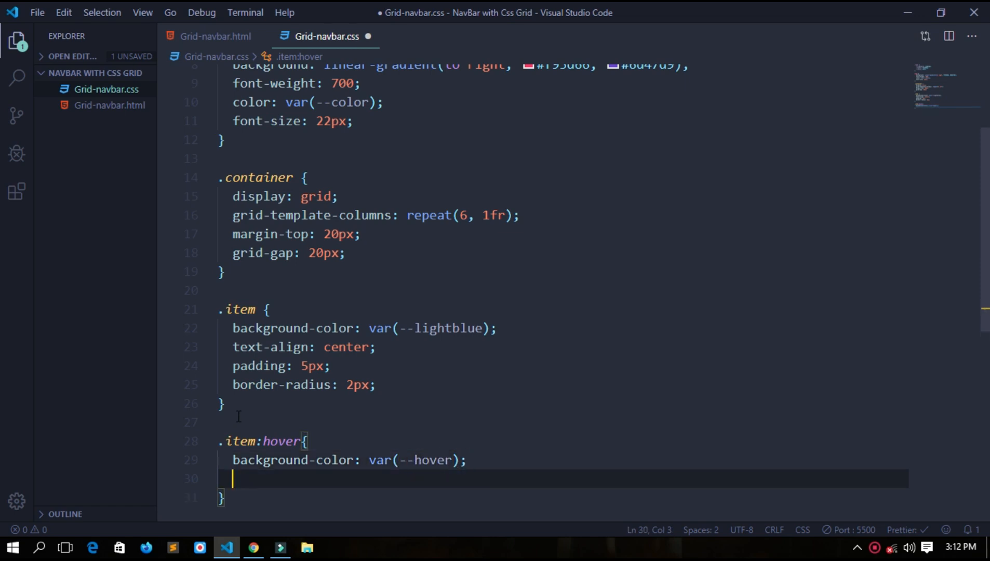
Step: Add cursor: pointer and transform: translateY(5px) to the hover rule and save
text(cursor: pointer;)
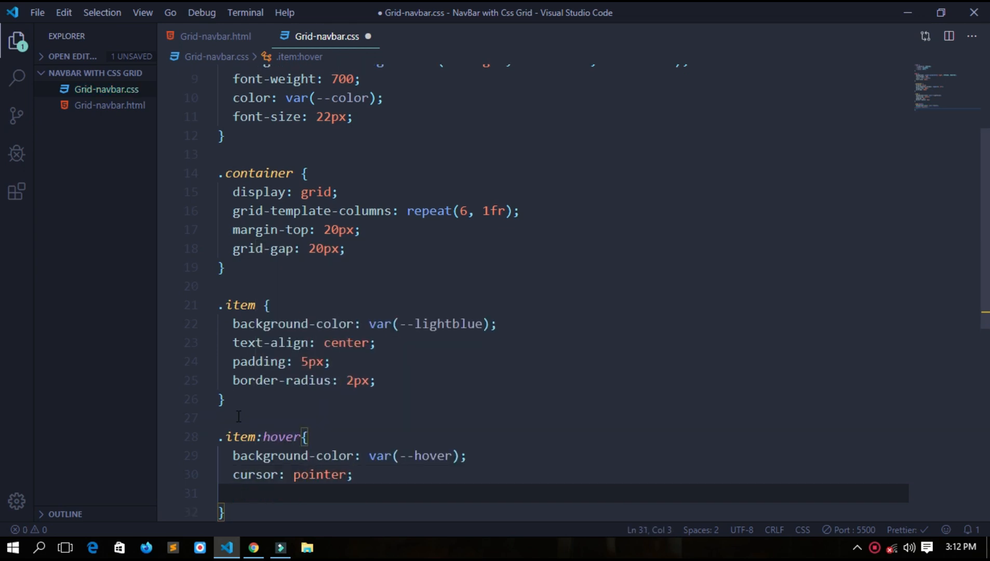
text(transform: tr;)
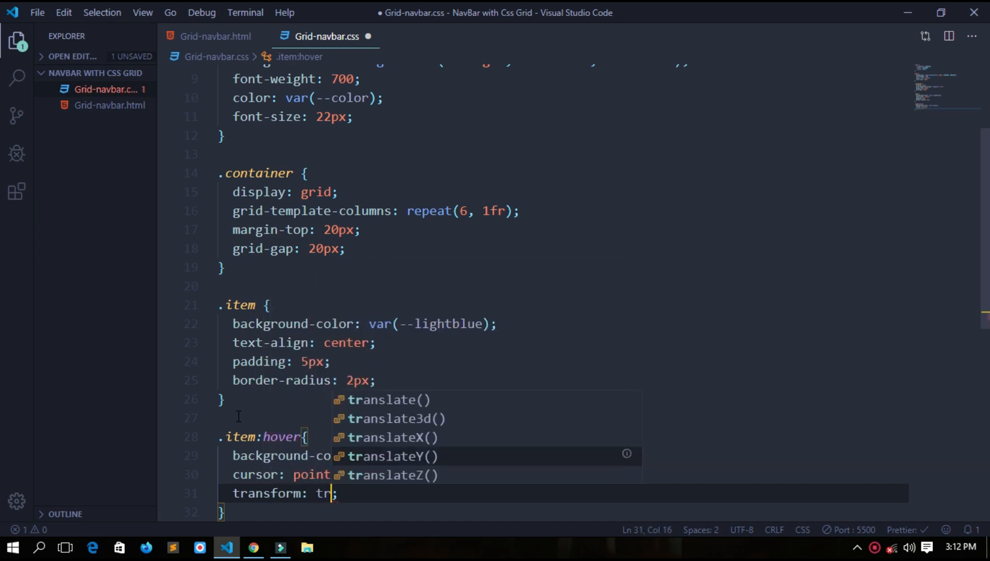
click(397, 455)
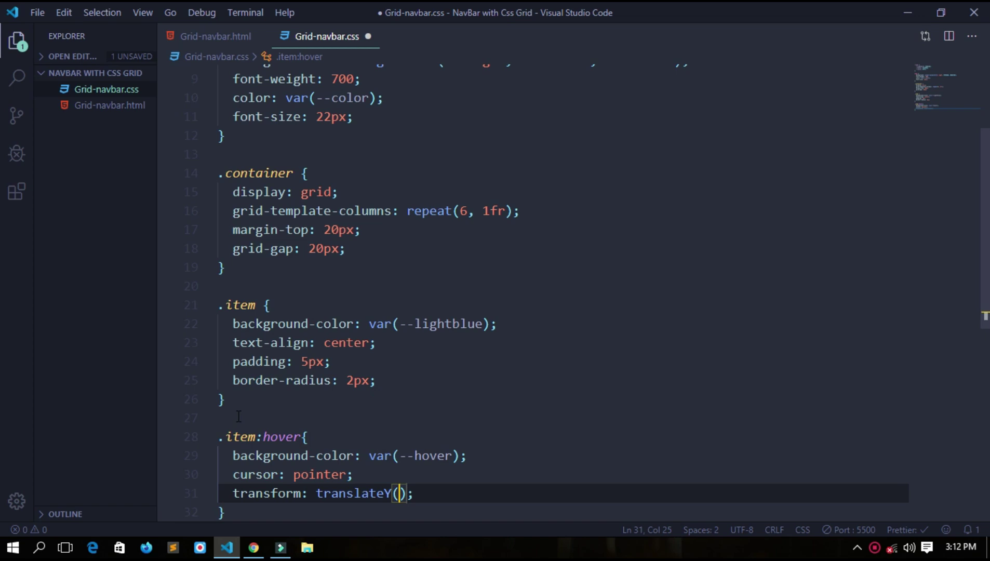
text(5px)
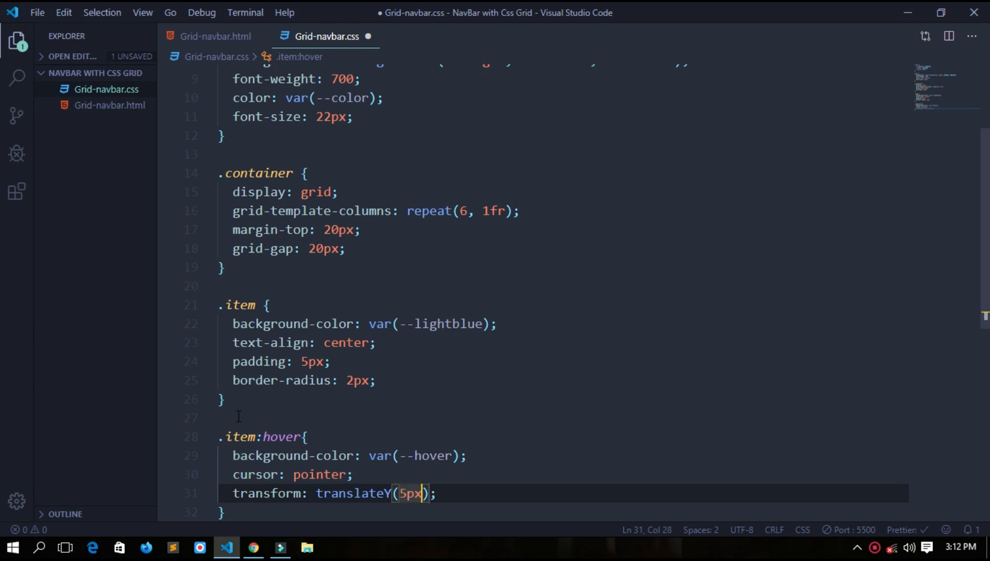
key(ctrl+s)
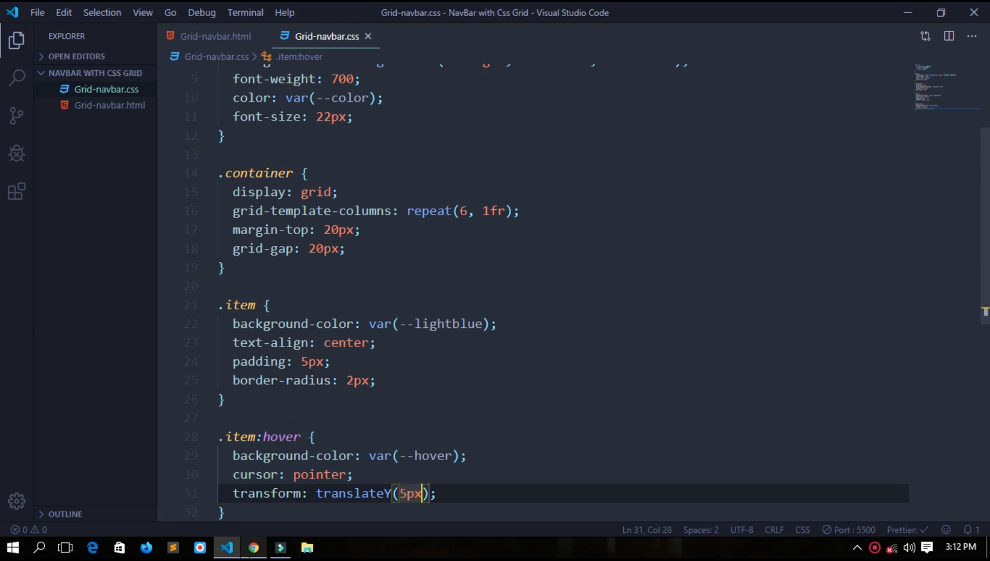
Step: Preview the navbar in Chrome, check the blue shifted hover on About, and return to the editor
click(252, 547)
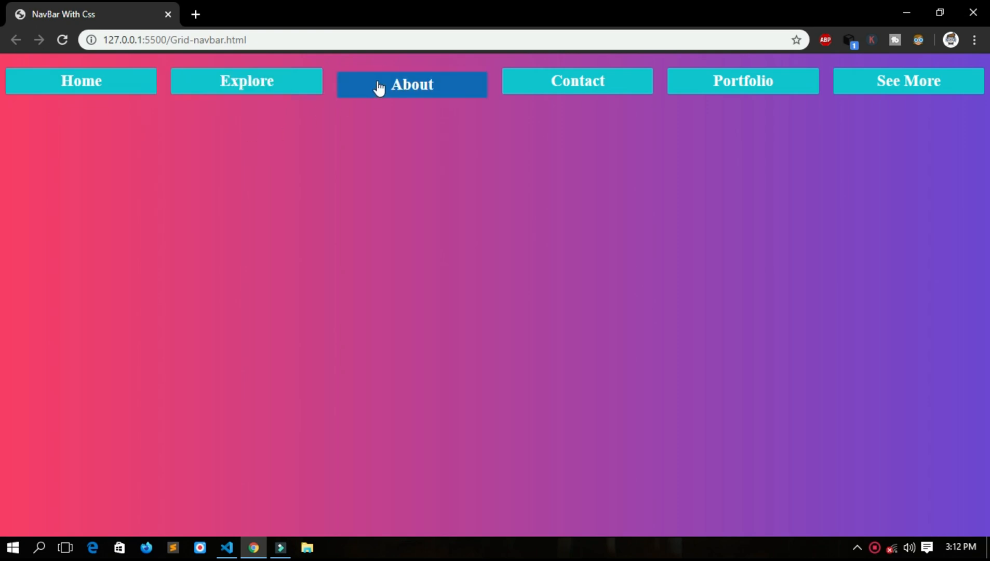
mouse_move(805, 139)
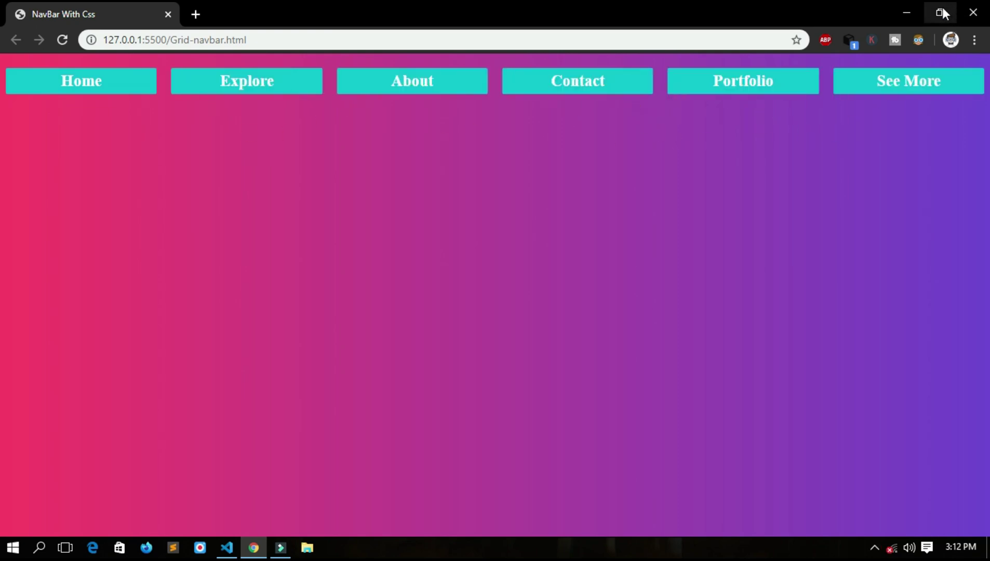
click(940, 13)
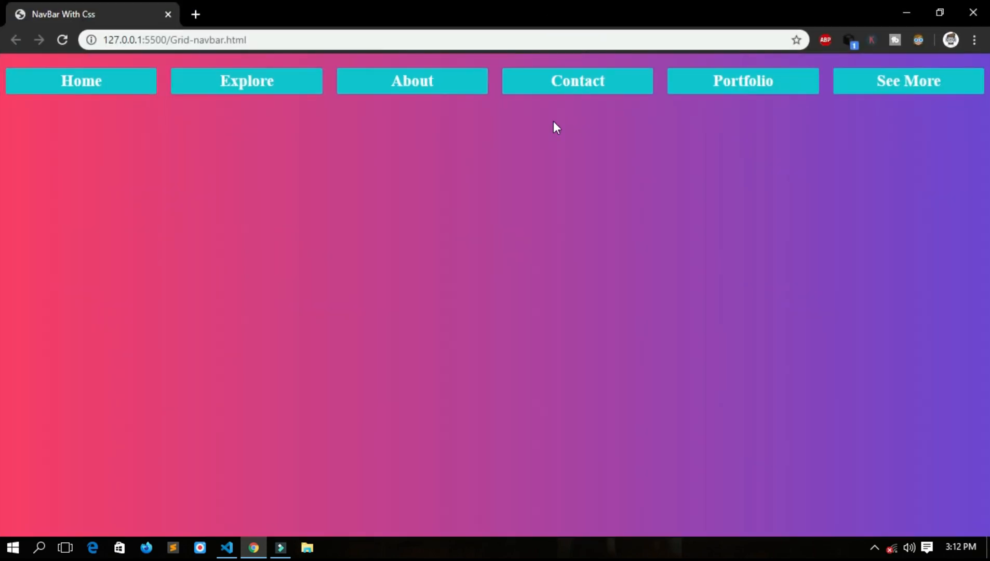
mouse_move(227, 547)
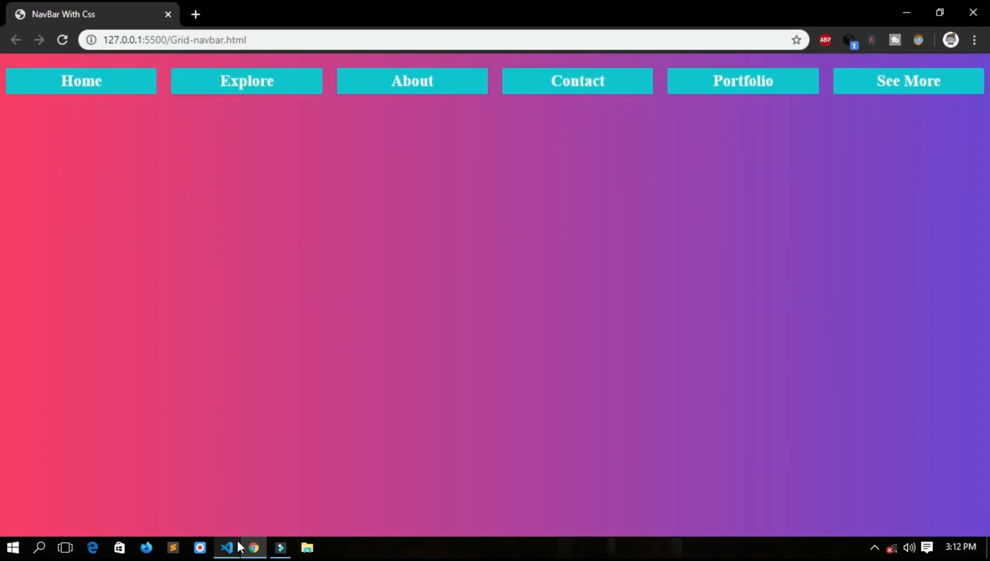
click(225, 547)
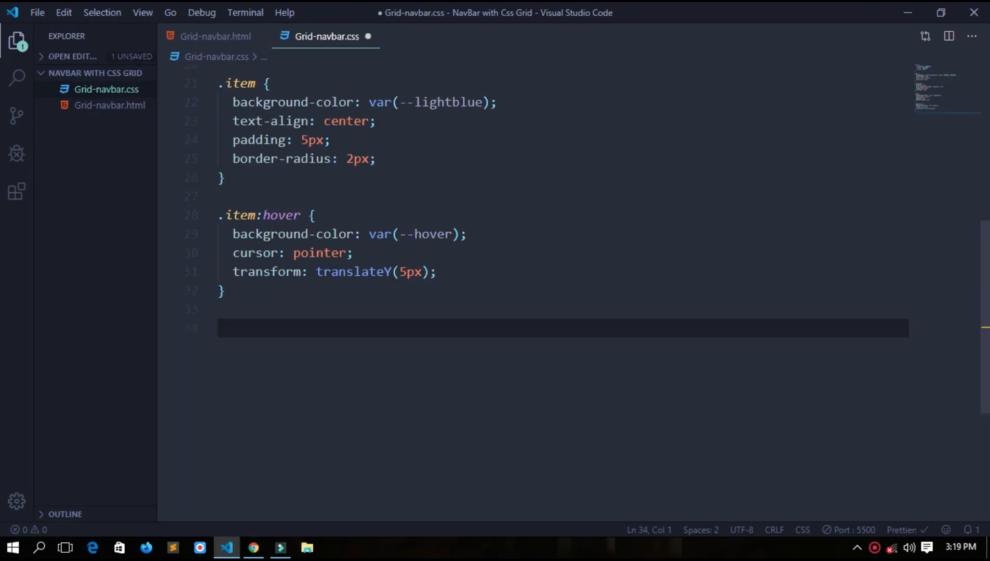
text(@media ()
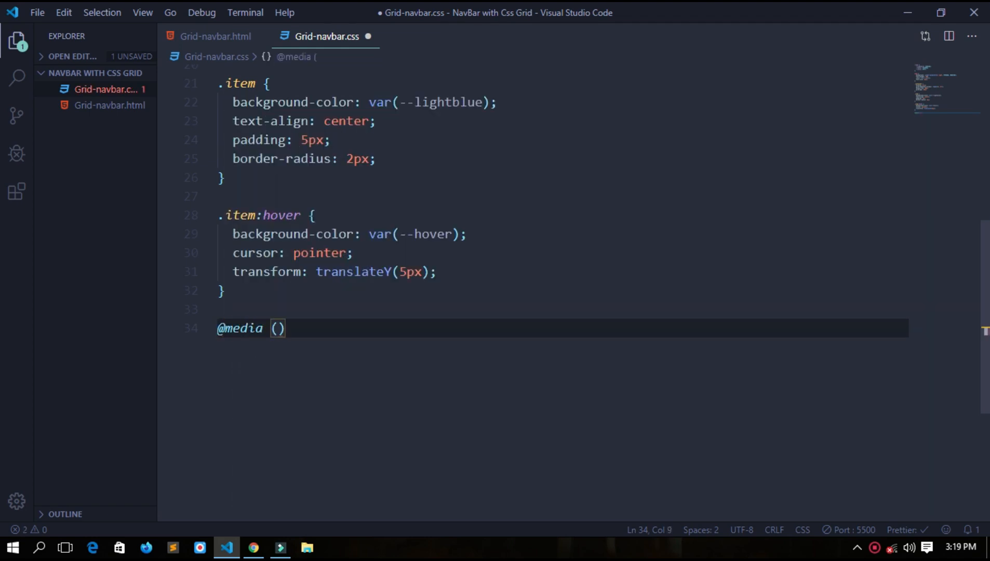
text(max)
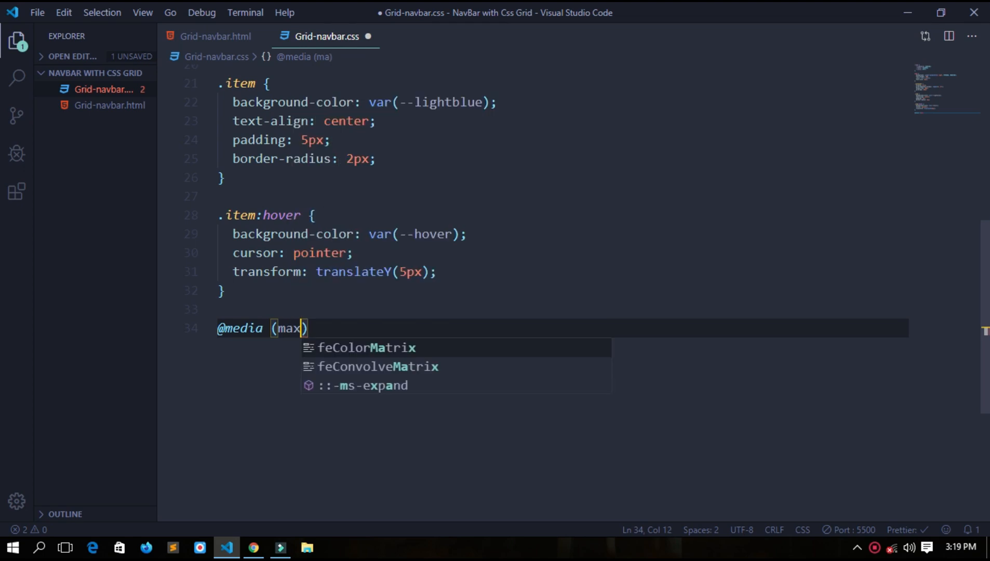
text(-width)
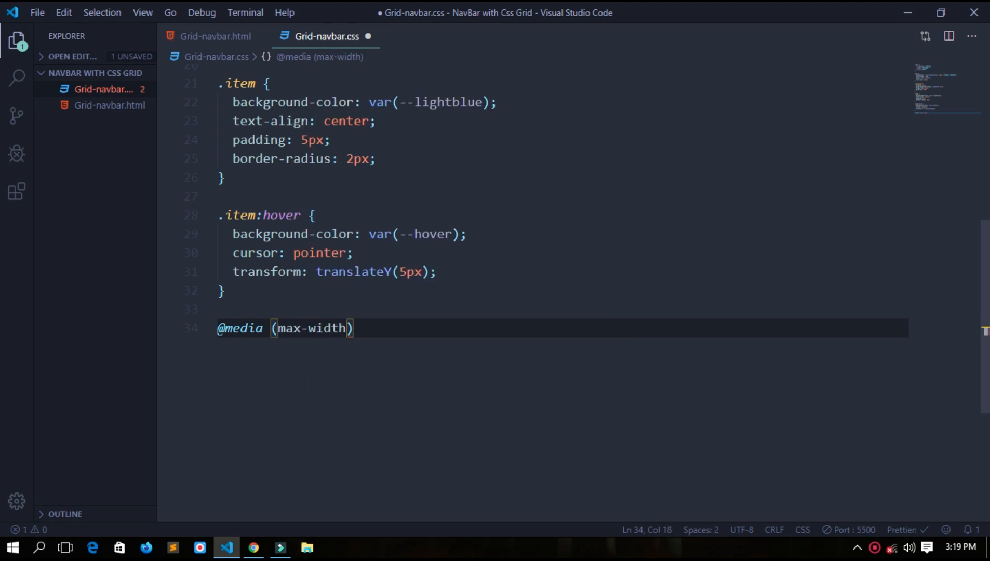
text(: 768)
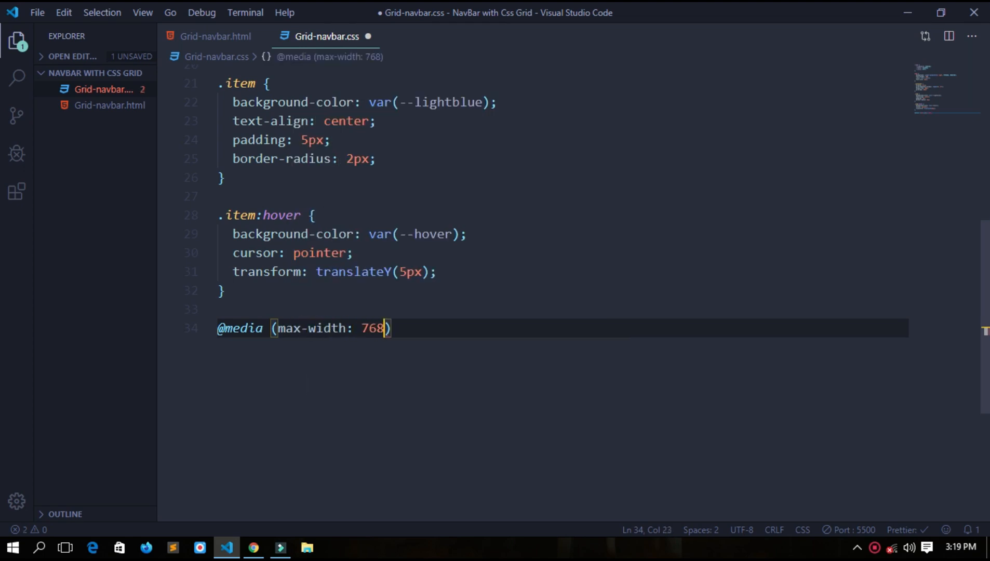
text(px)
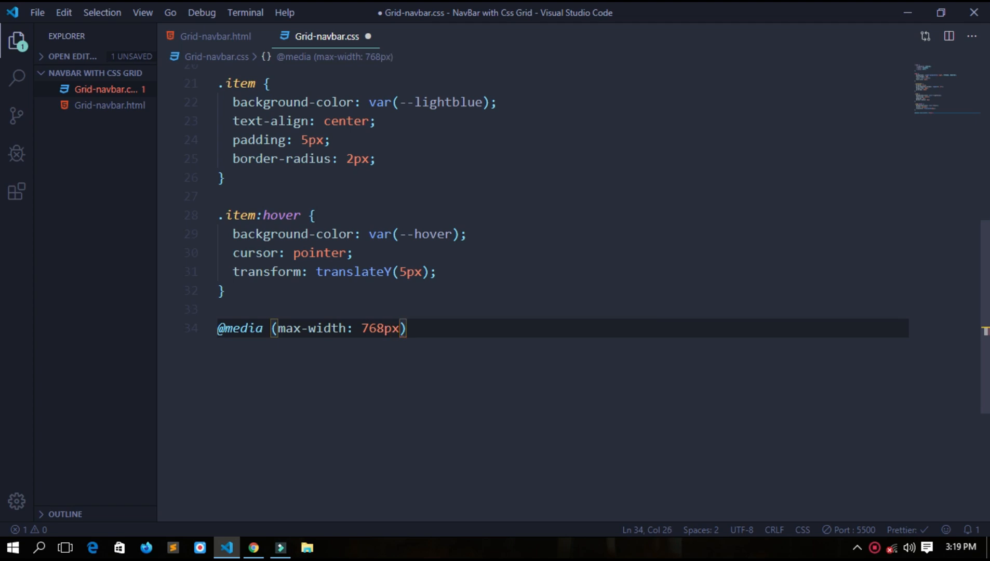
text({)
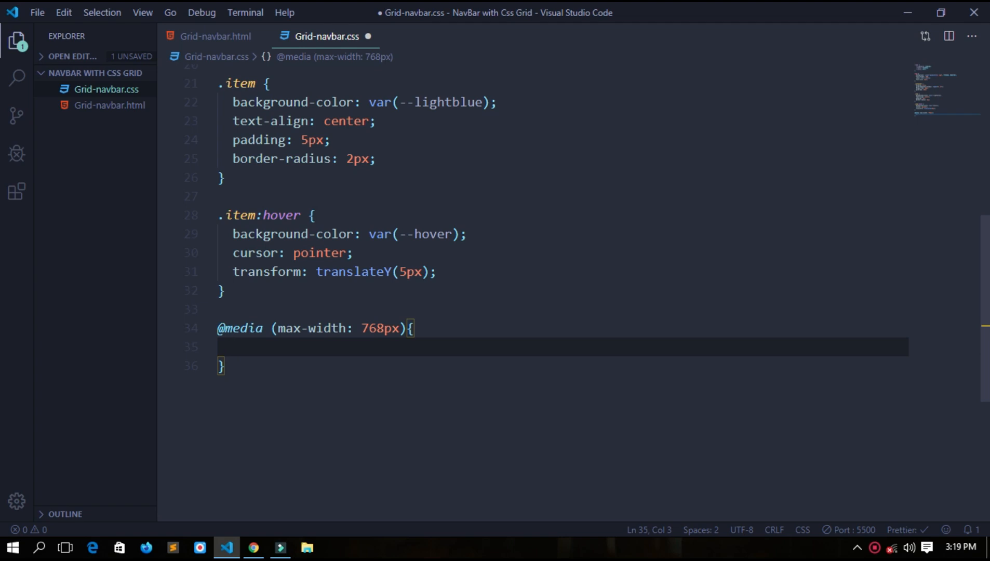
Step: Inside it give .container grid-template-columns: 1fr and padding: 0 40px, then save
text(.container)
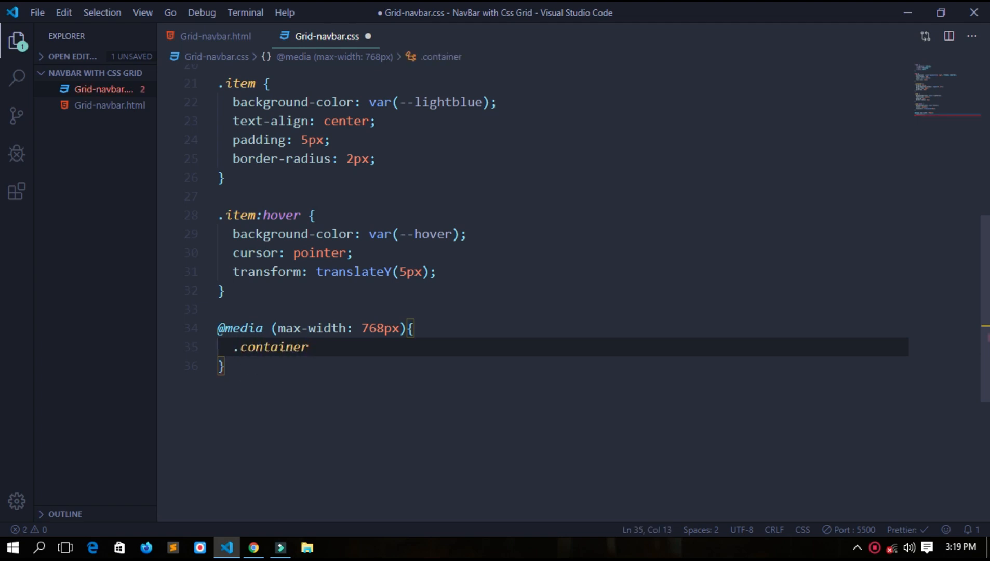
text({)
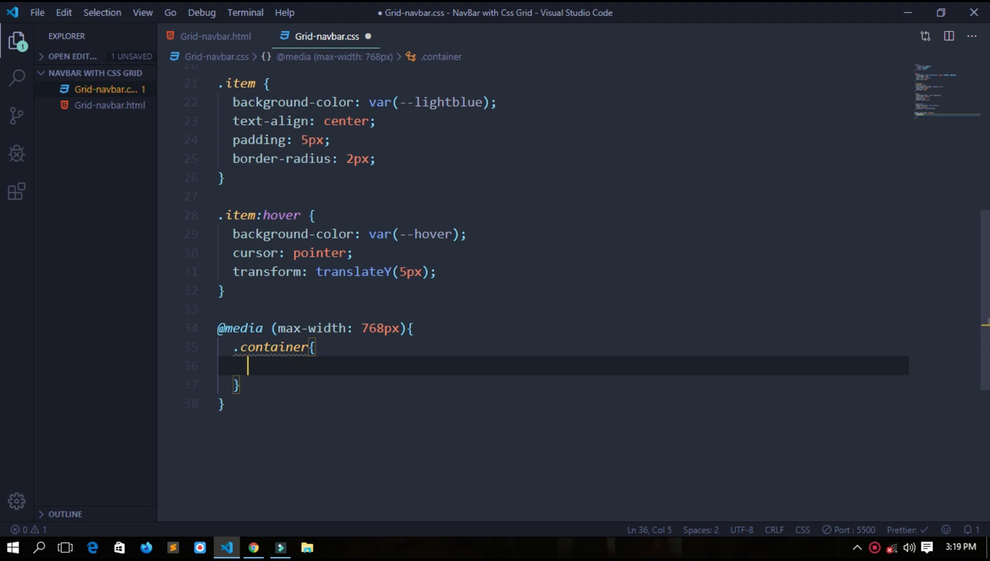
text(grid-template-columns: ;)
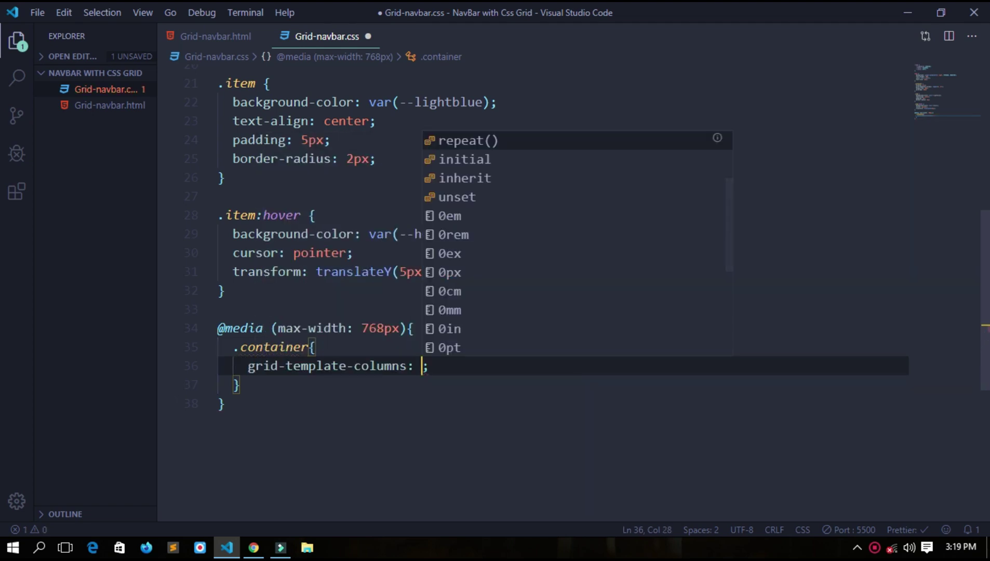
text(1fr)
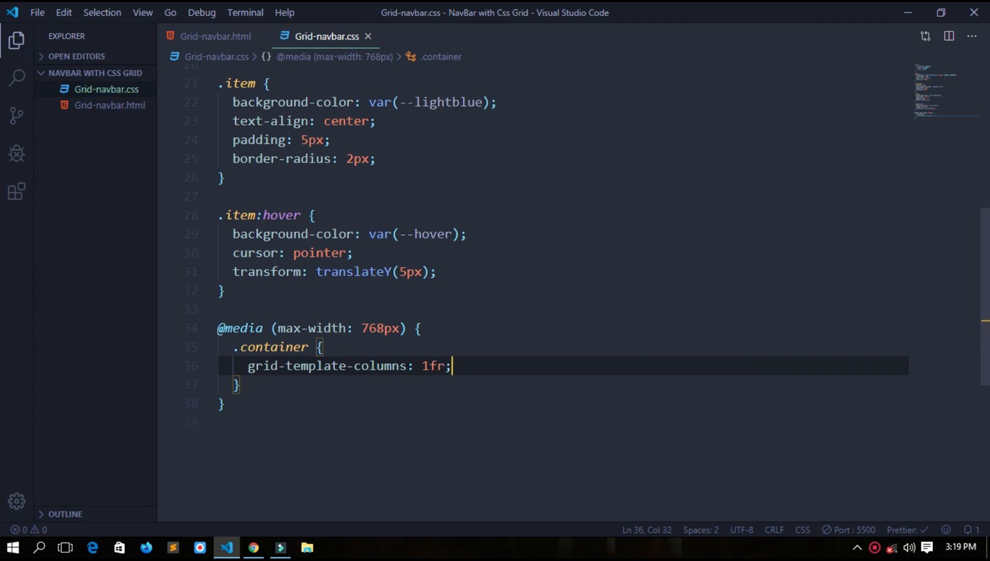
text(padding: 0 ;)
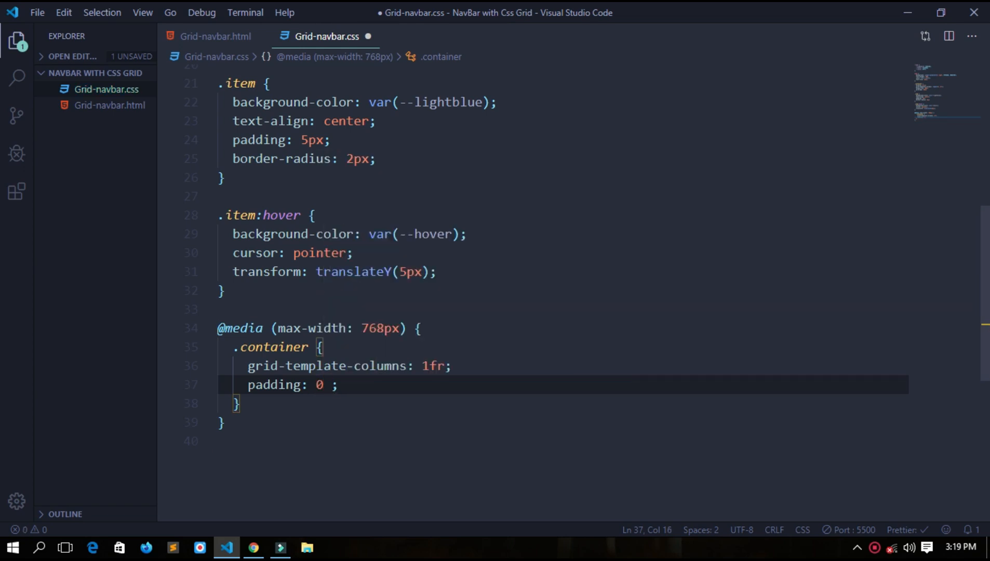
text(40)
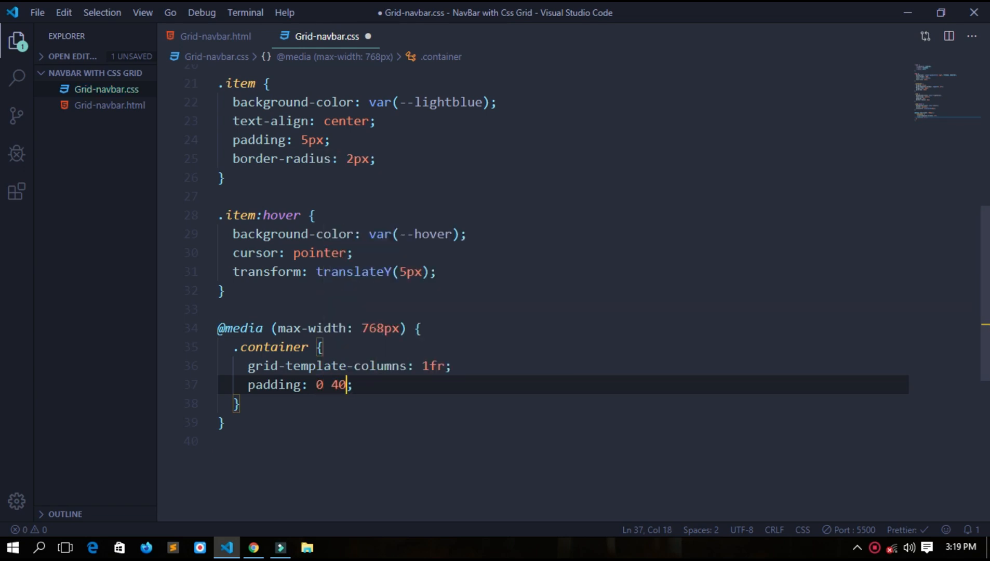
text(px)
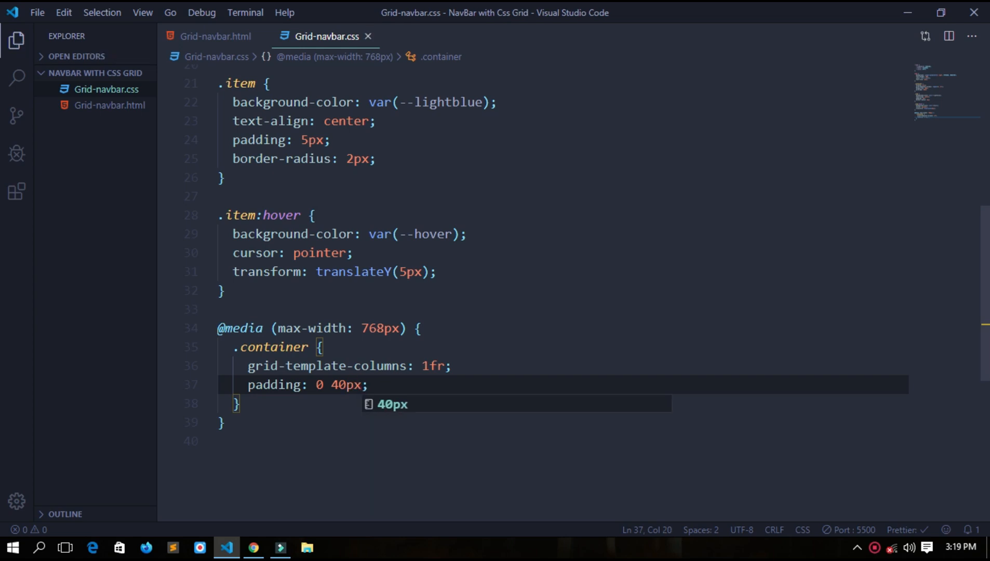
click(253, 547)
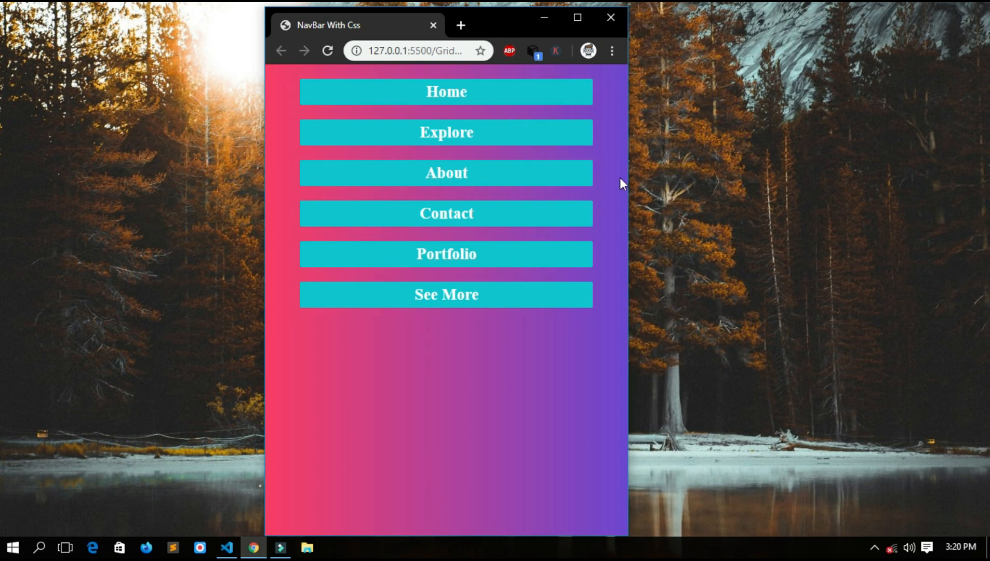
mouse_move(660, 199)
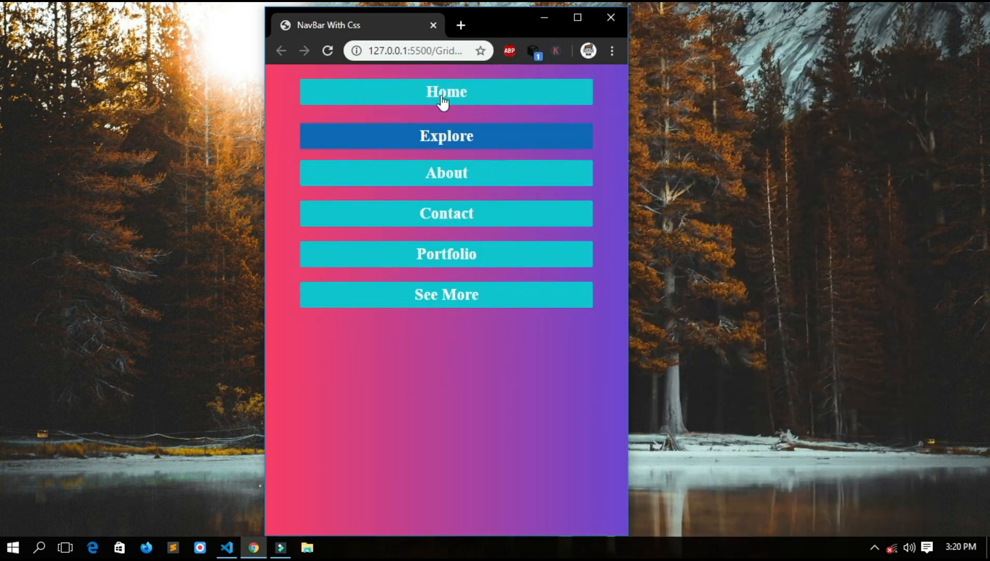
mouse_move(493, 131)
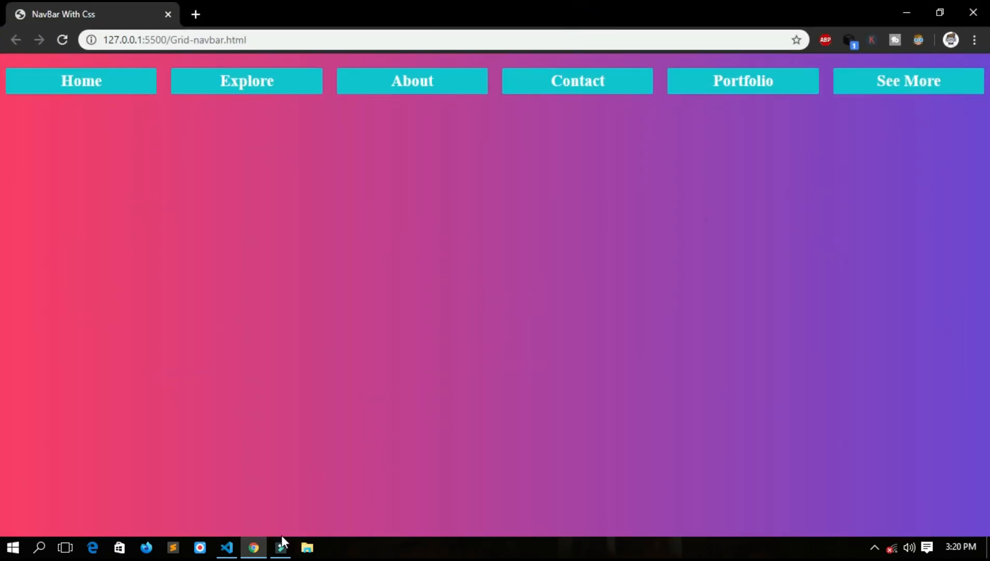
Step: Check the six stacked buttons in a narrow Chrome window, maximize it, and return to the editor
click(226, 547)
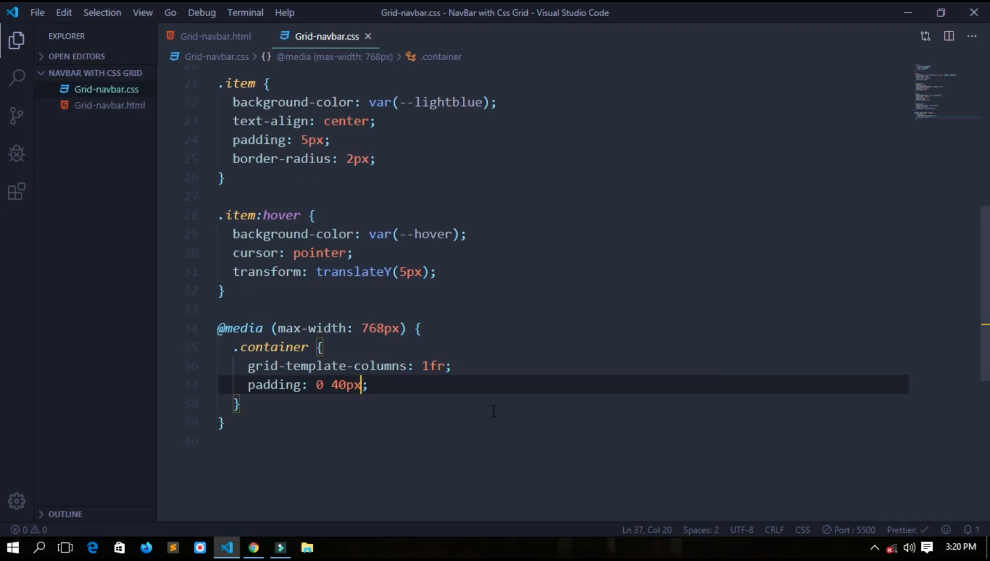